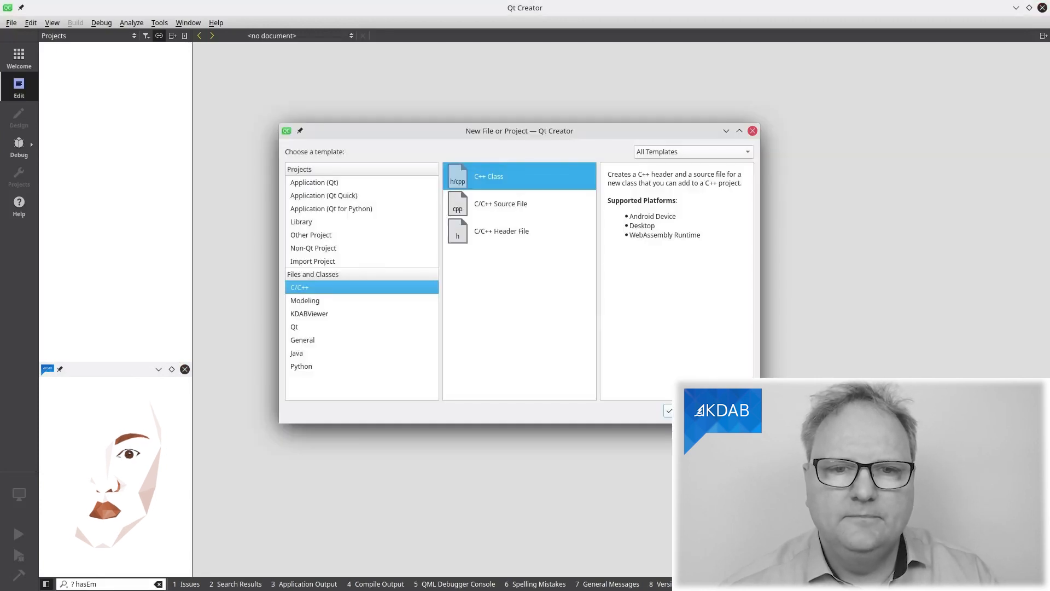
Step: Create an empty Qt Quick application named 'dummy' using qmake and no translation file
left_click(323, 194)
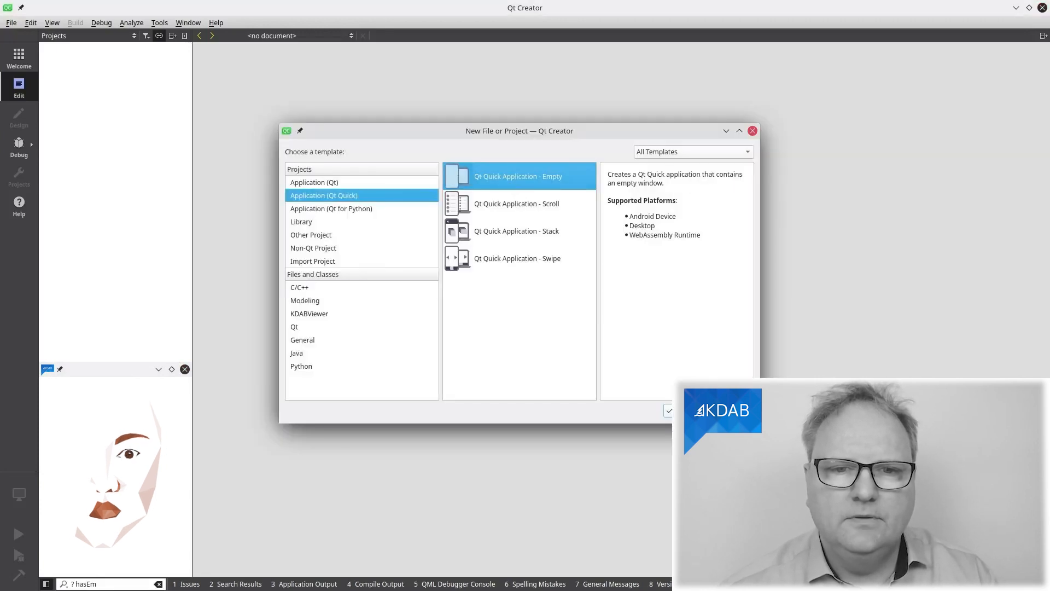
left_click(666, 410)
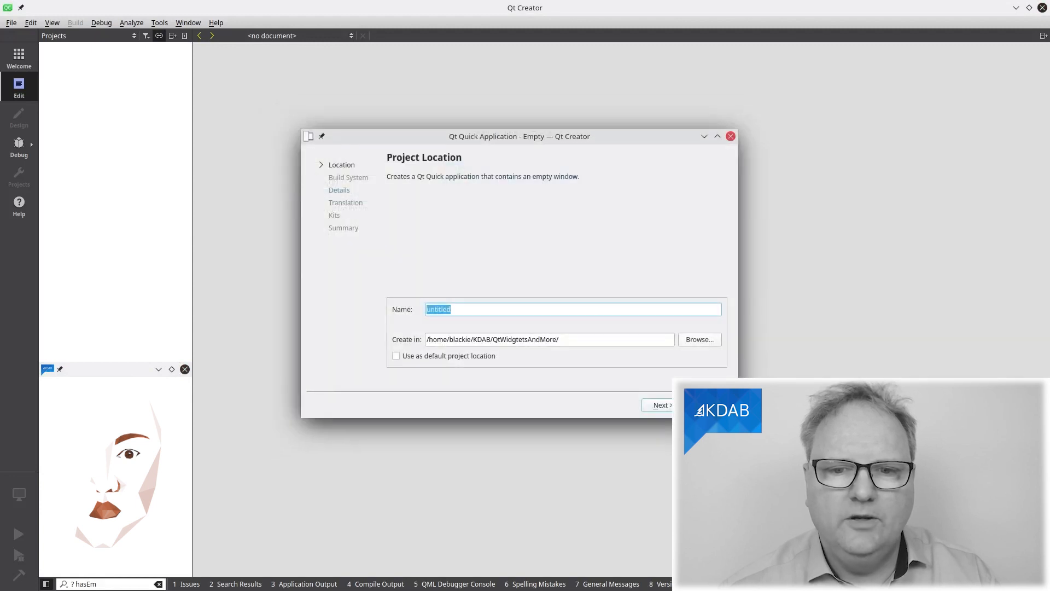
type("du")
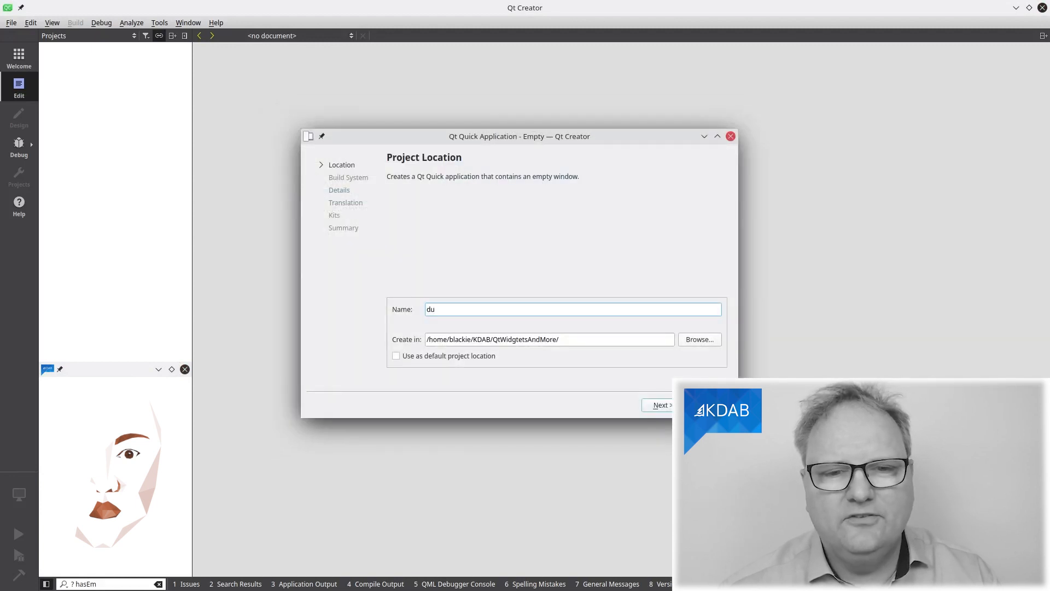
left_click(660, 405)
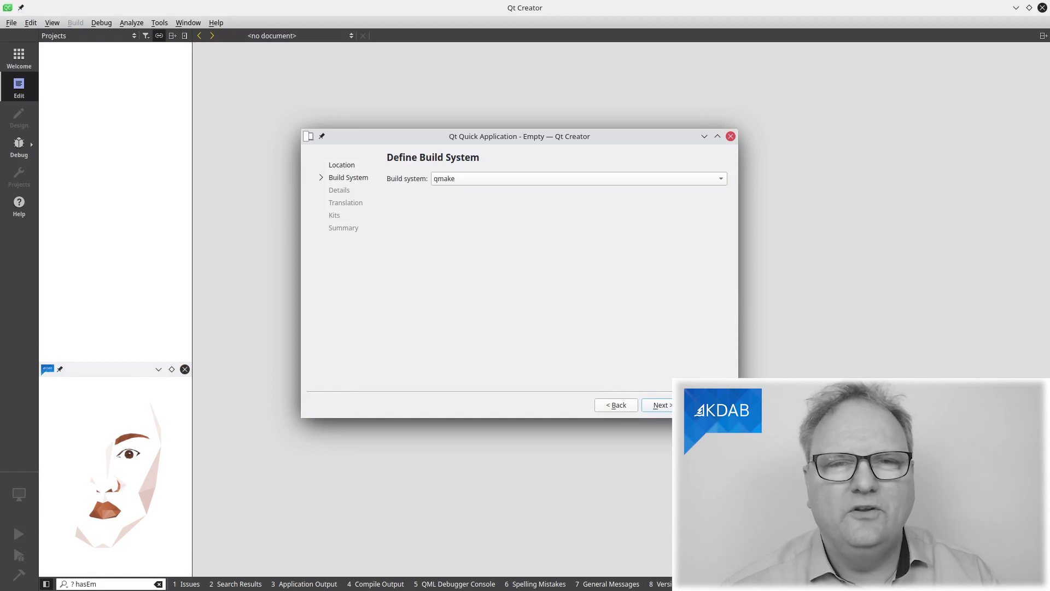
left_click(659, 405)
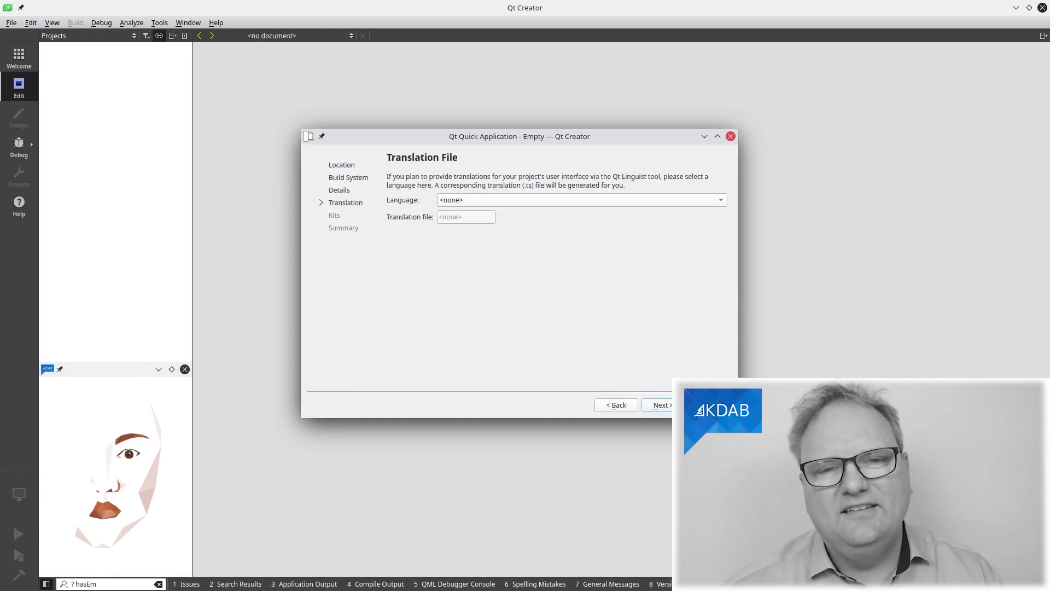
left_click(659, 405)
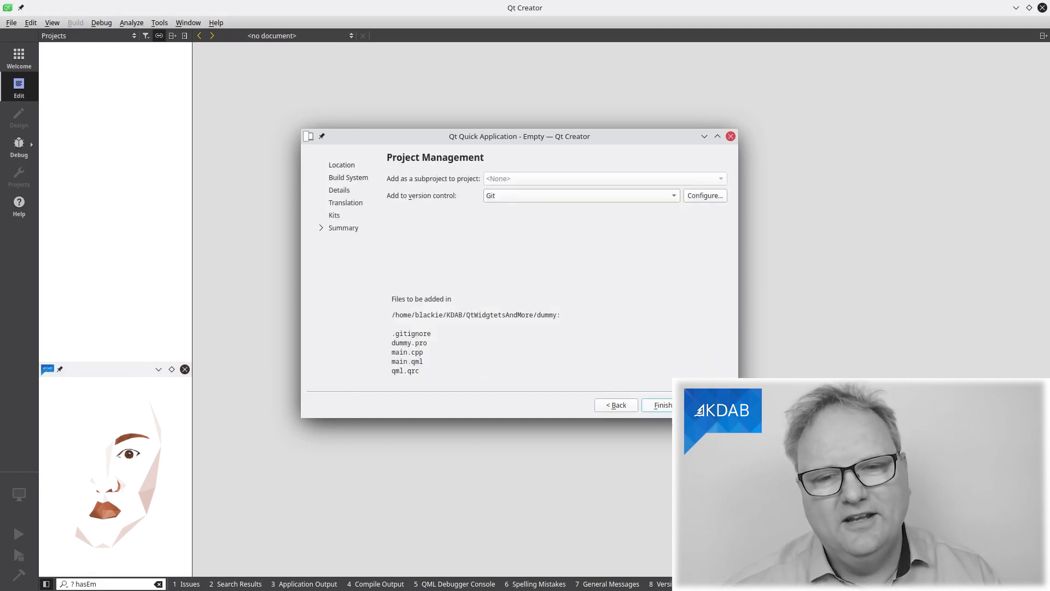
left_click(662, 405)
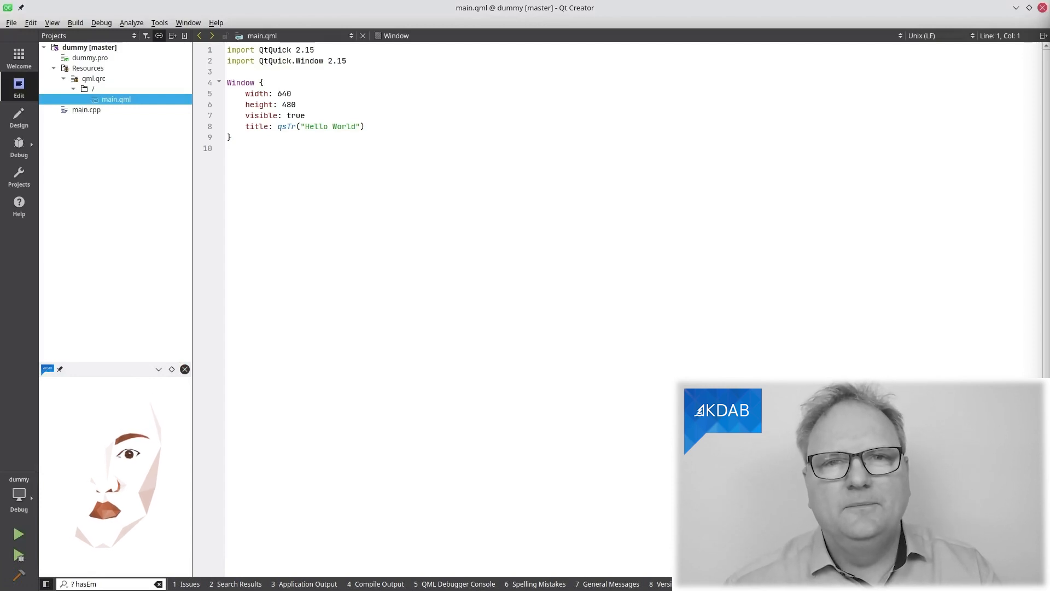
Step: Create a Qt Widgets application project named 'dummy' with default MainWindow files
left_click(11, 22)
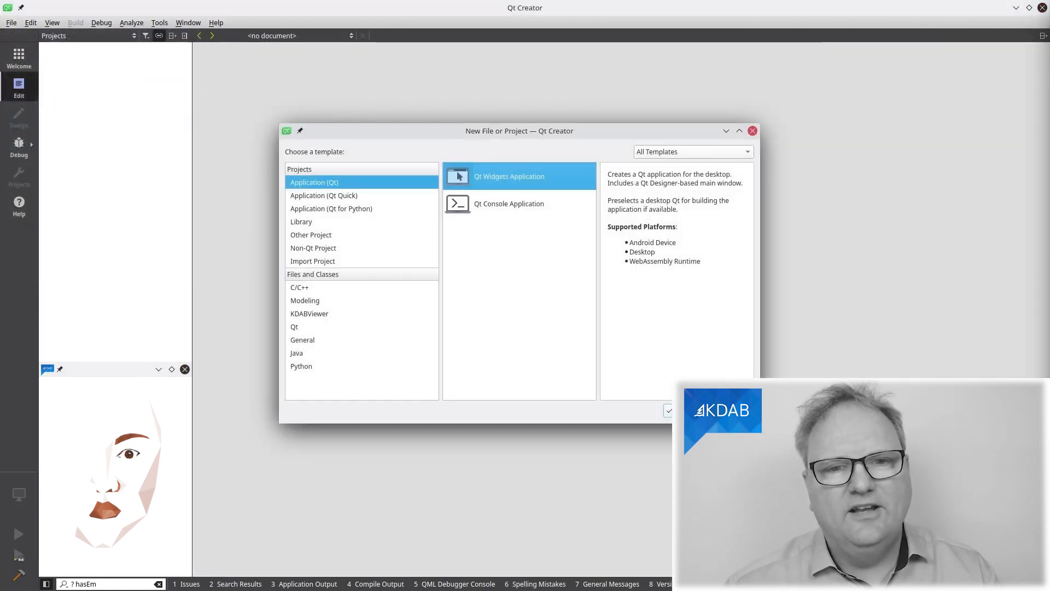
left_click(667, 410)
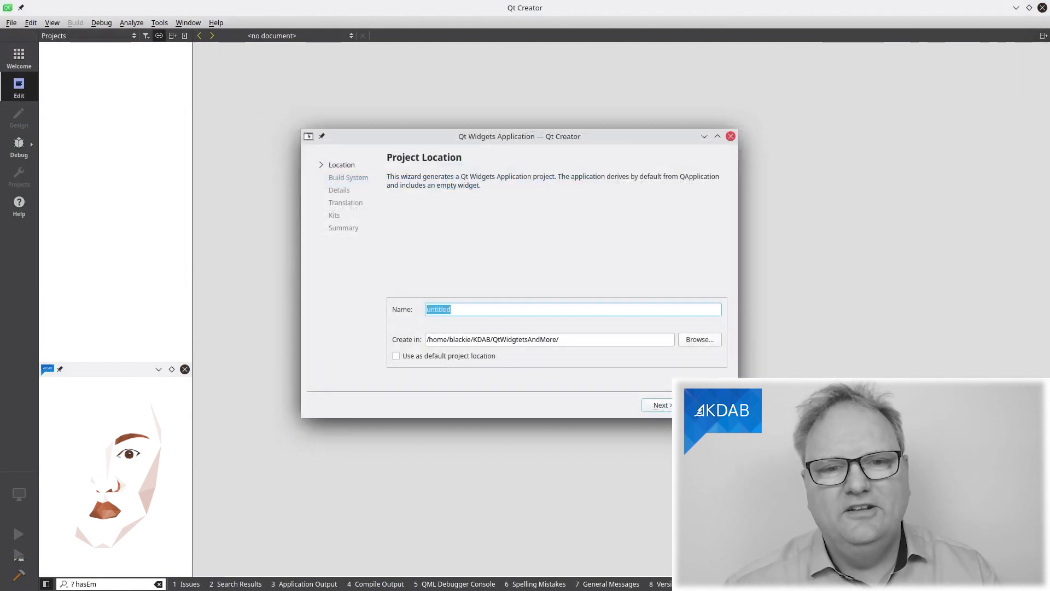
type("dummy")
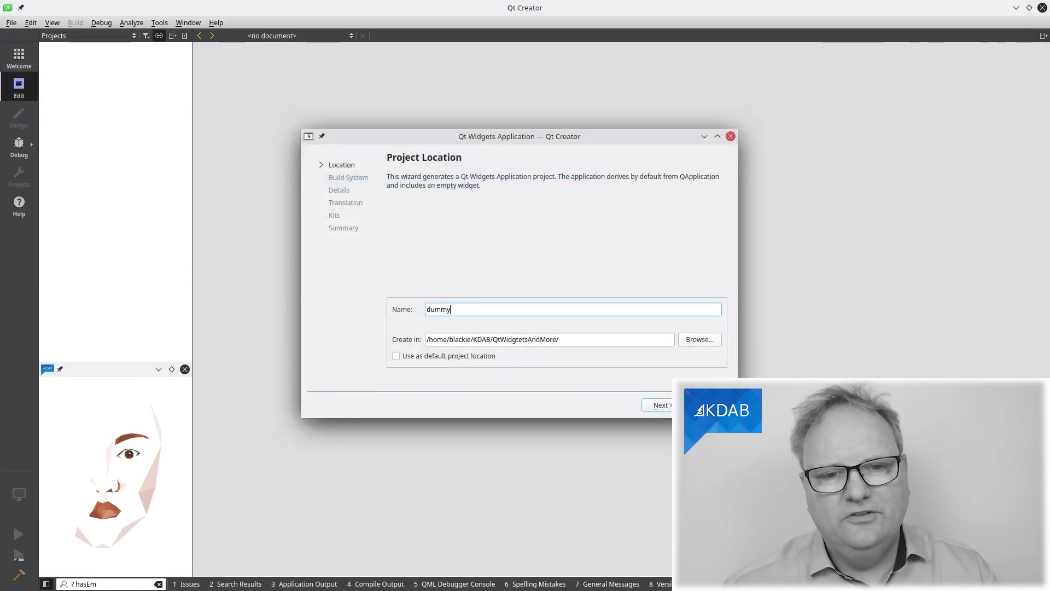
left_click(659, 404)
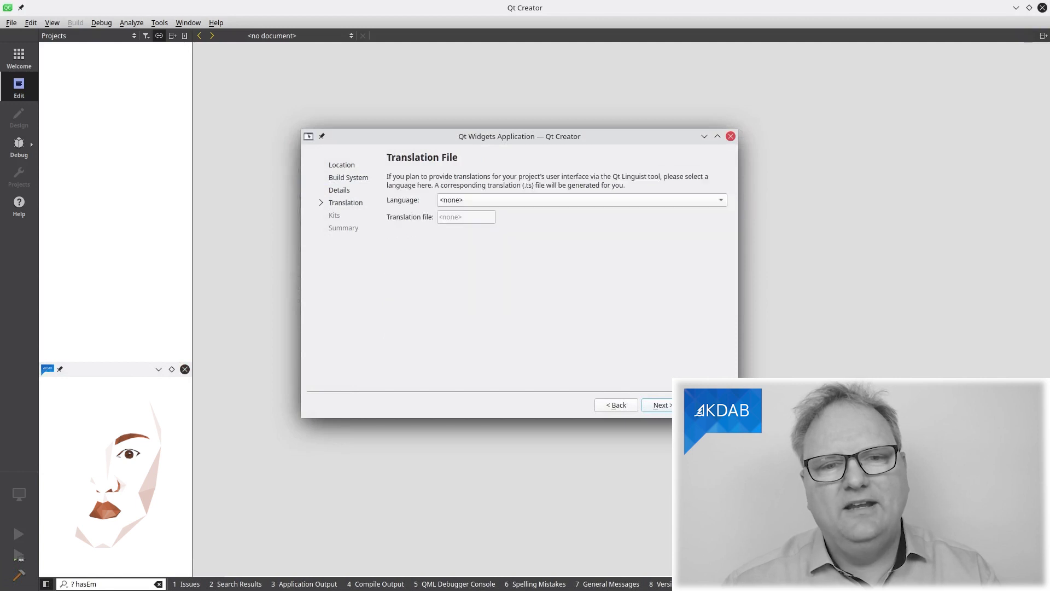
left_click(660, 405)
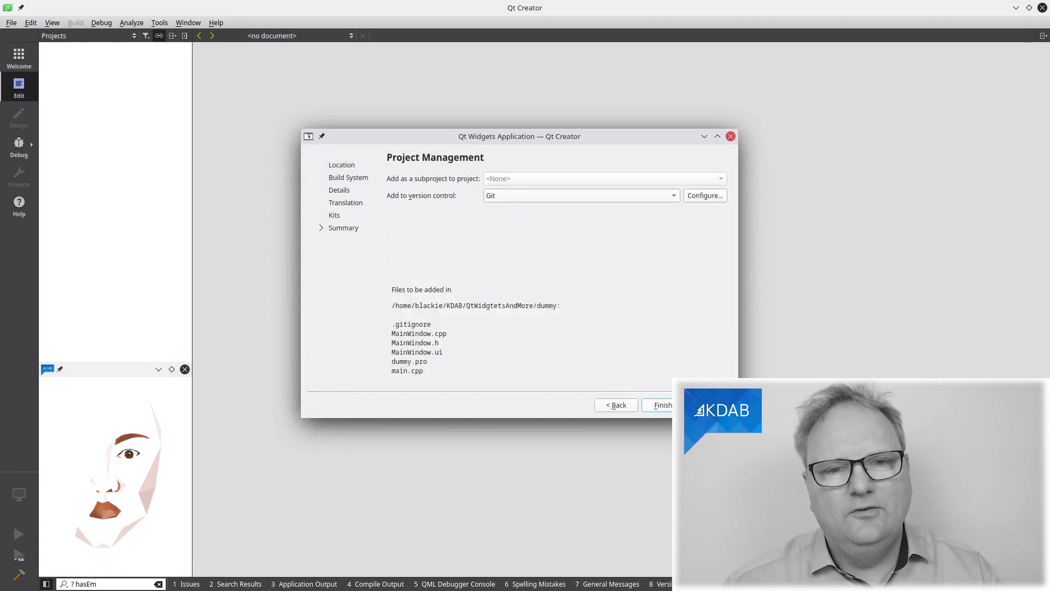
left_click(663, 404)
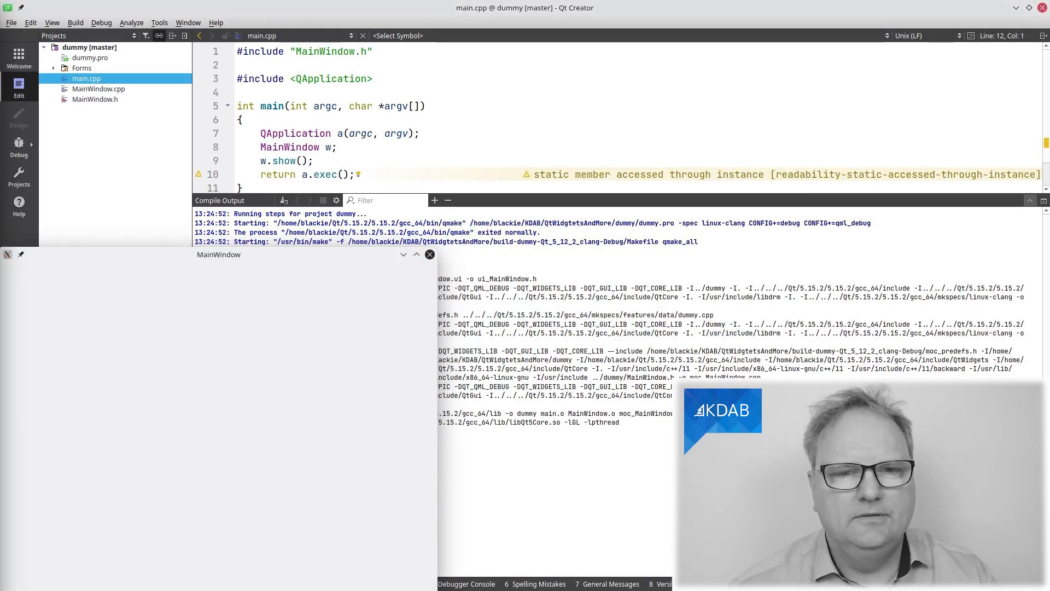
Step: Quit Qt Creator, force-quitting the still-running dummy app
left_click(429, 254)
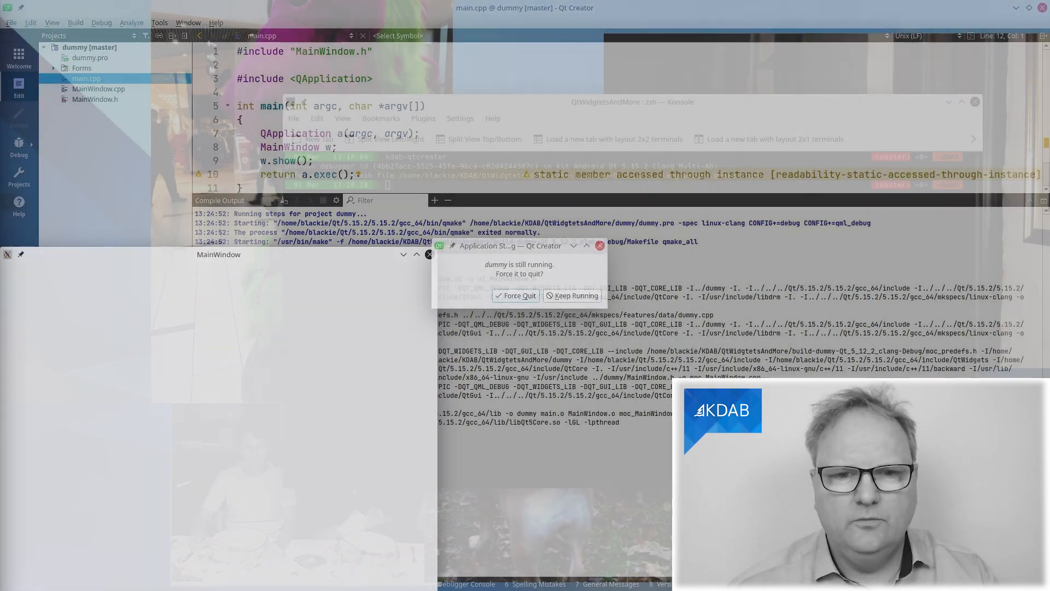
left_click(516, 296)
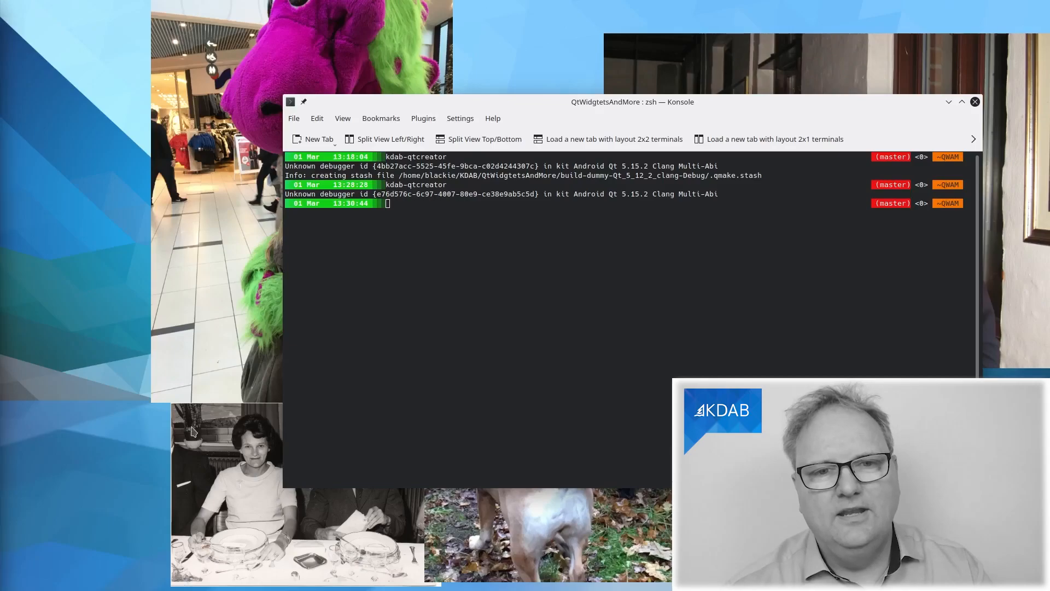
Step: Relaunch kdab-qtcreator and lay out a Text Edit filling the MainWindow form
type("kdab-qtcreator")
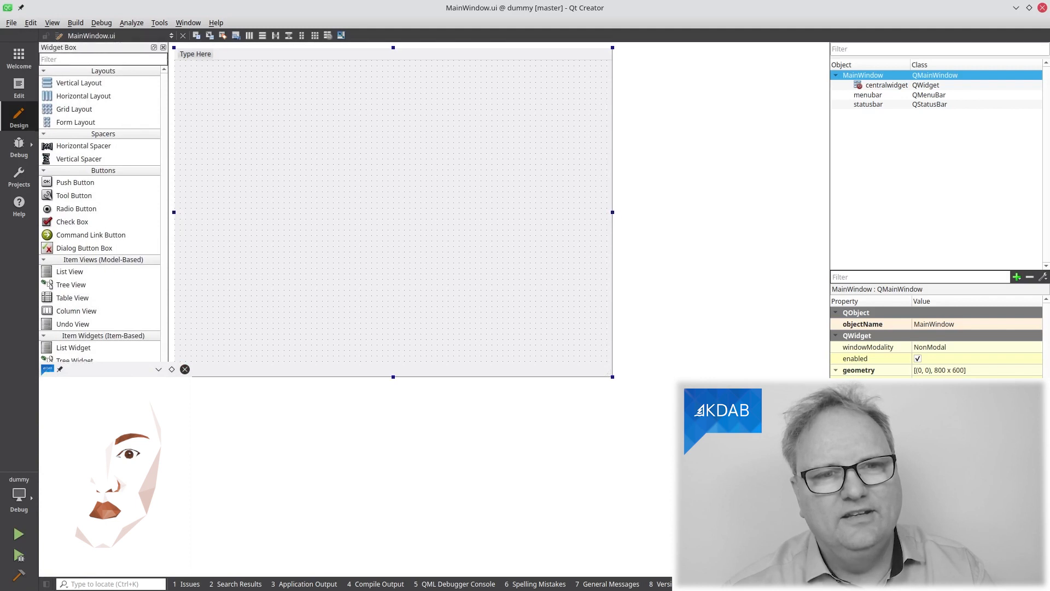
type("texted")
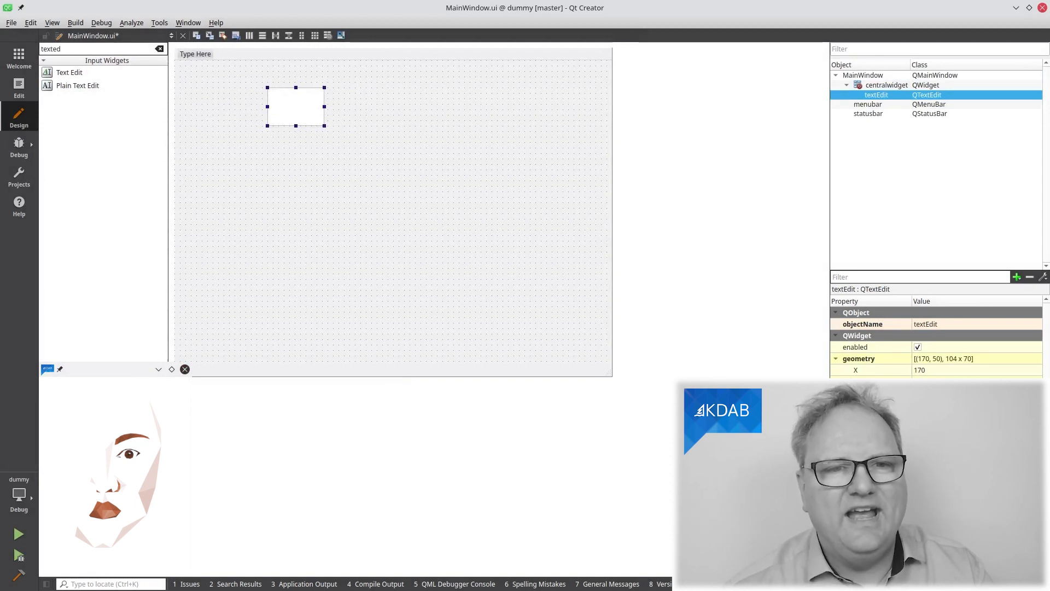
left_click(864, 75)
type("File")
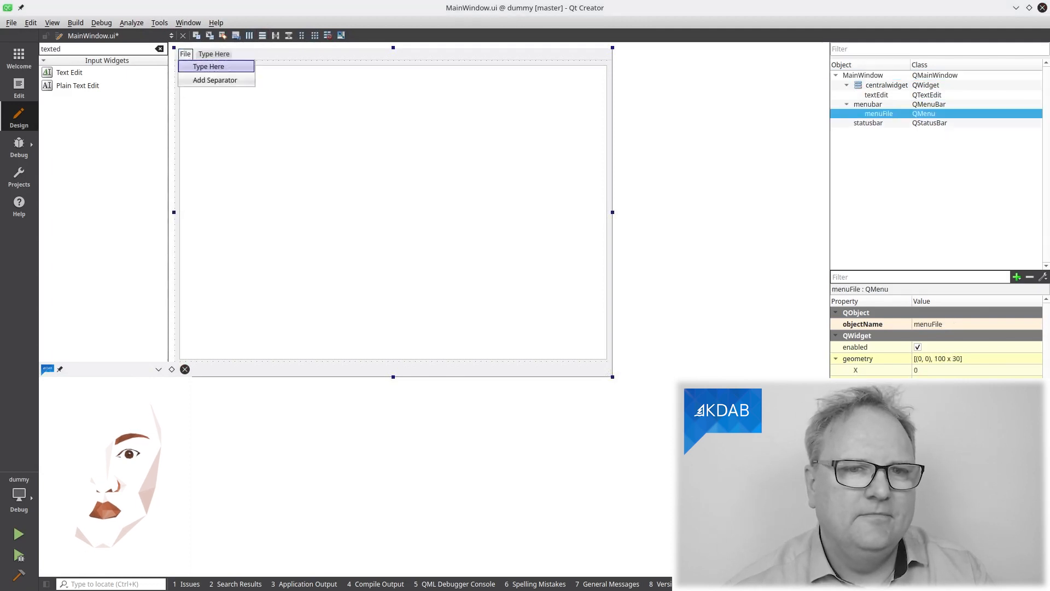
Step: Add a 'Save' entry under the File menu
type("Sav")
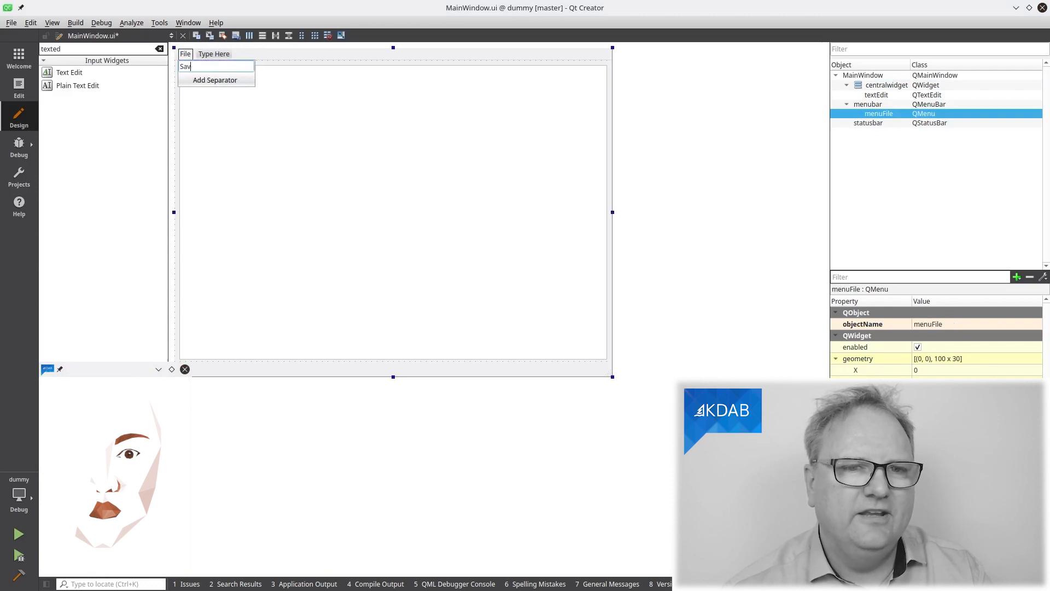
key("Return")
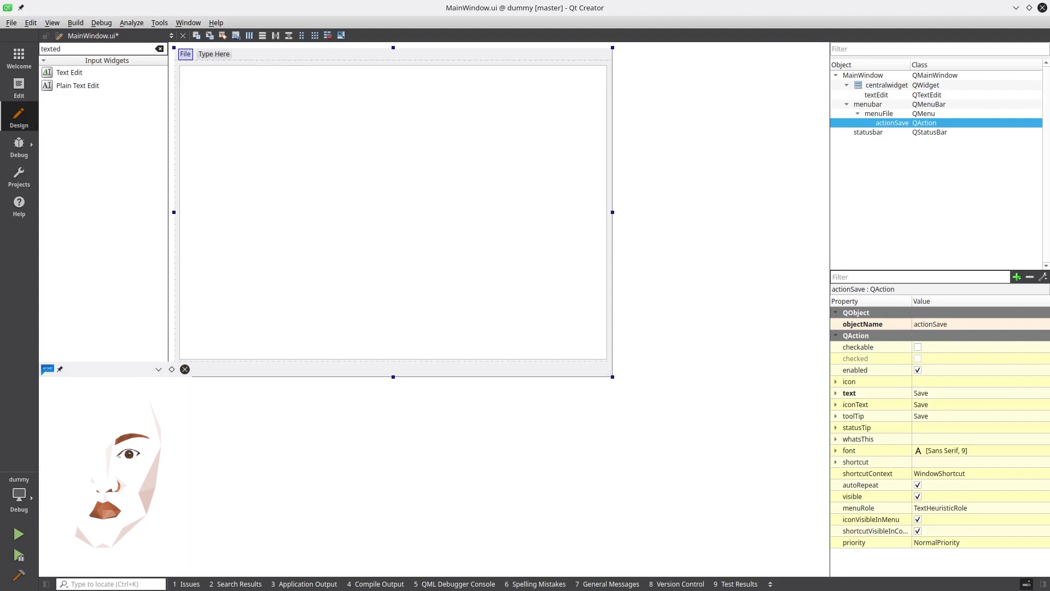
Step: Open MainWindow.h and add a blank line in its private section
left_click(18, 87)
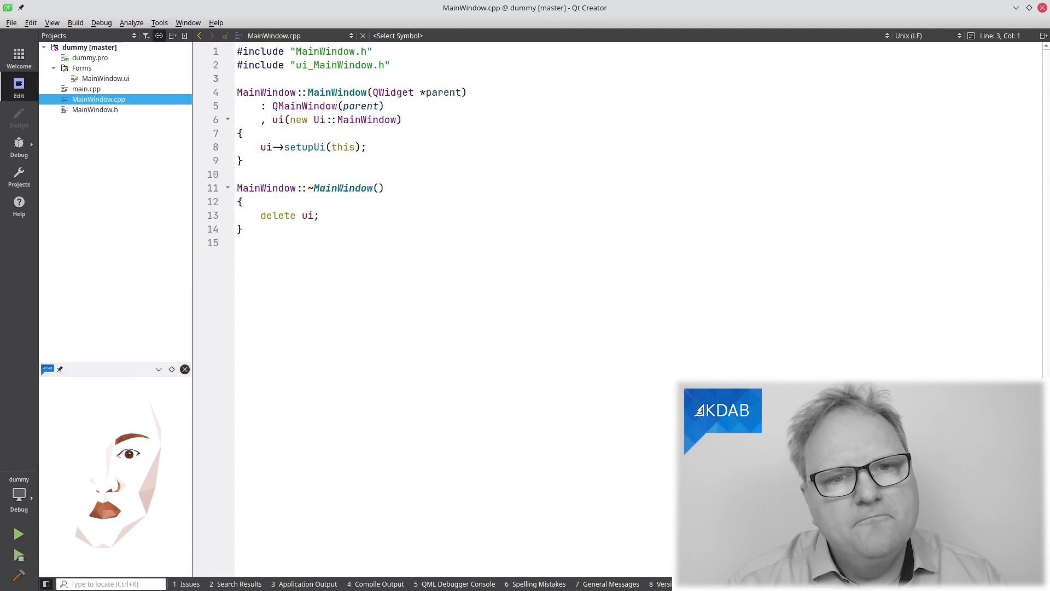
left_click(95, 110)
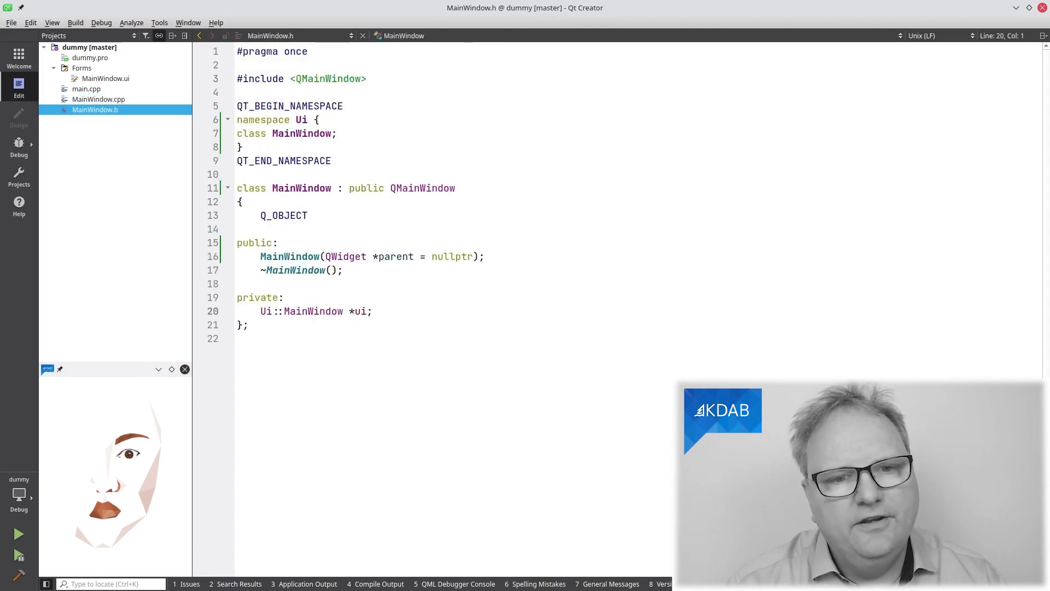
key("Return")
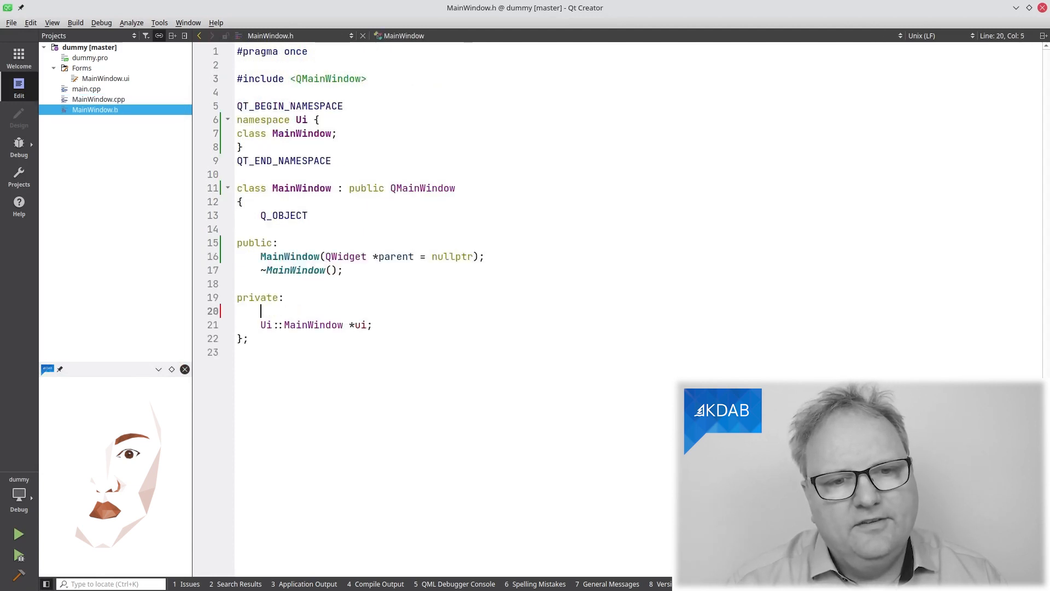
Step: Declare void thatSlotConnectedToFileSavePleaseNameMeBetter(); in the MainWindow header
type("void thatS")
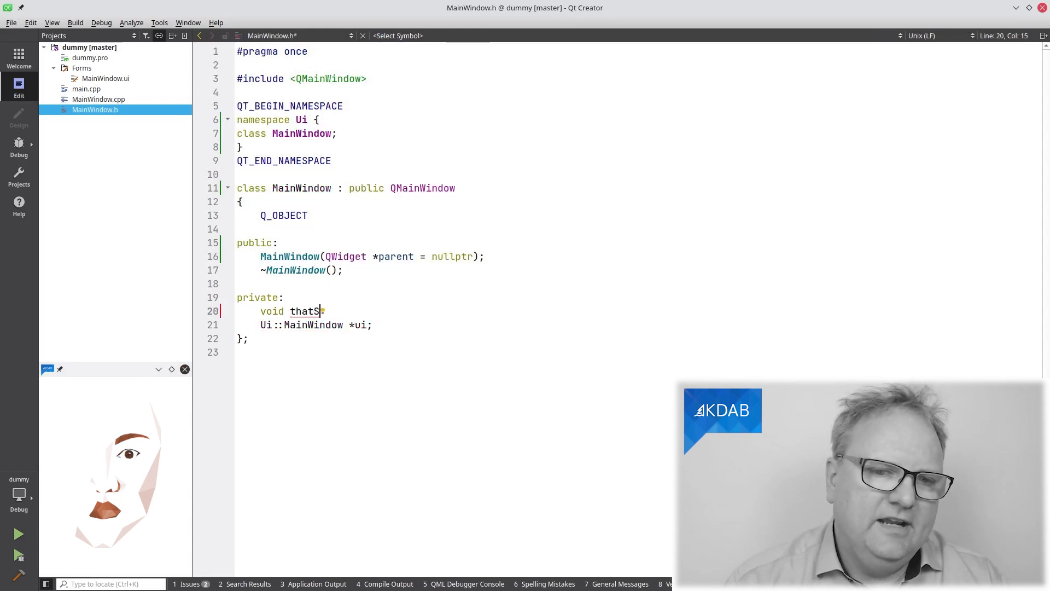
type("lotC")
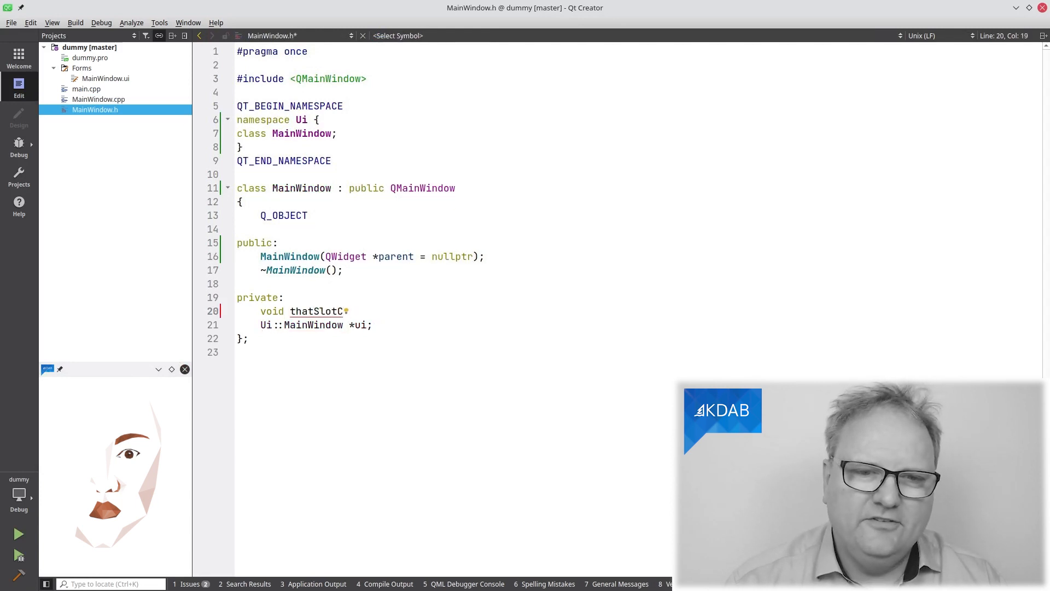
type("onnectedT")
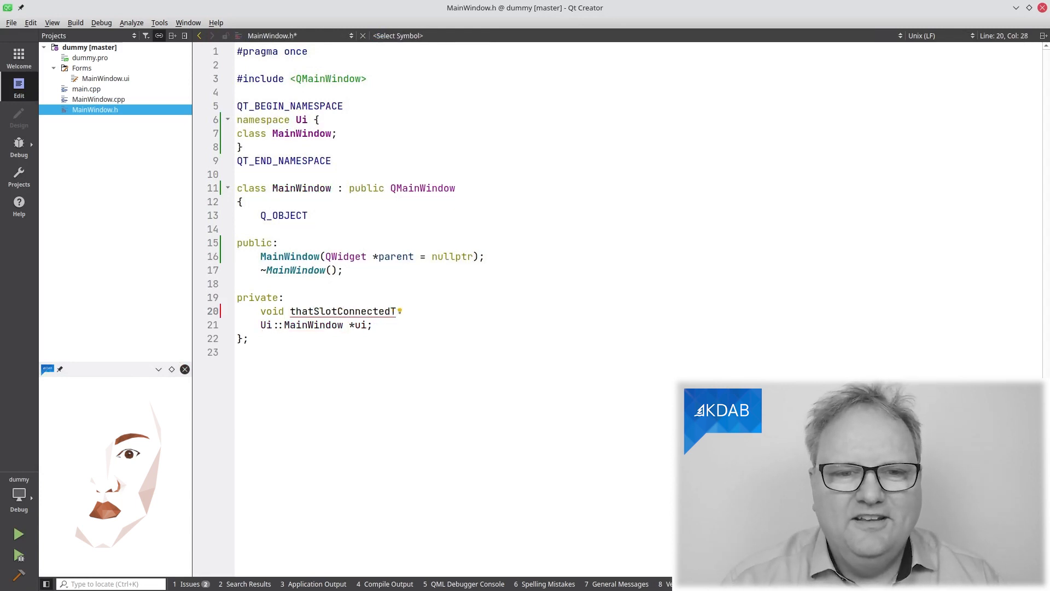
type("oFileSave")
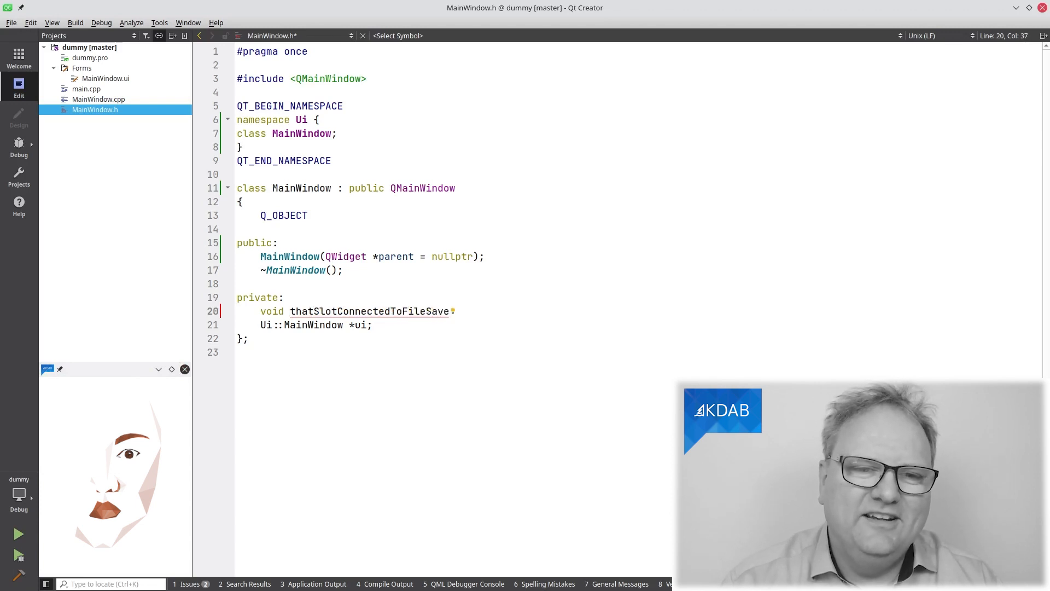
type("P")
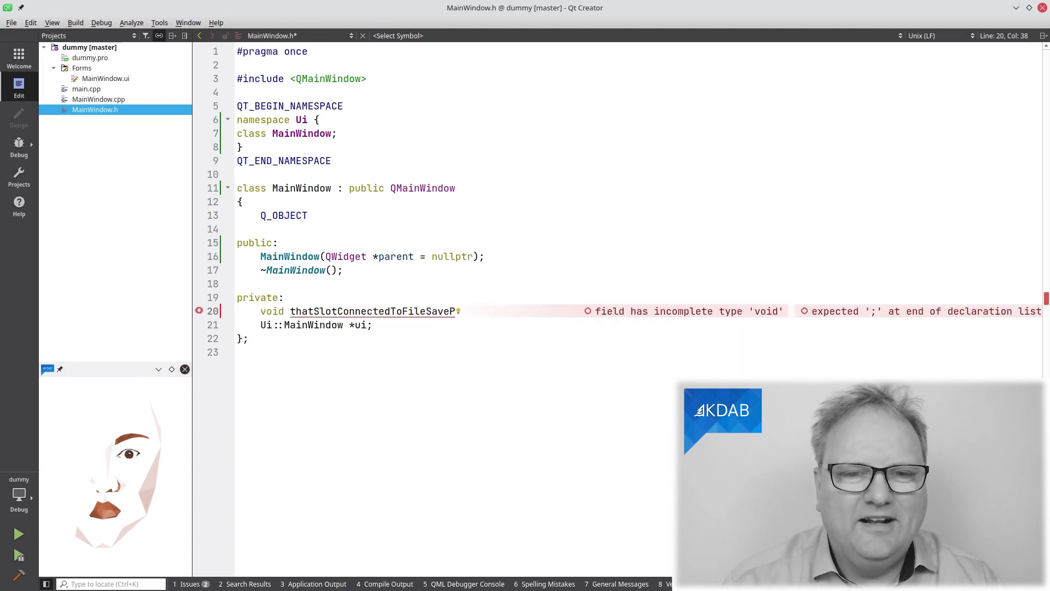
type("leaseNameMe")
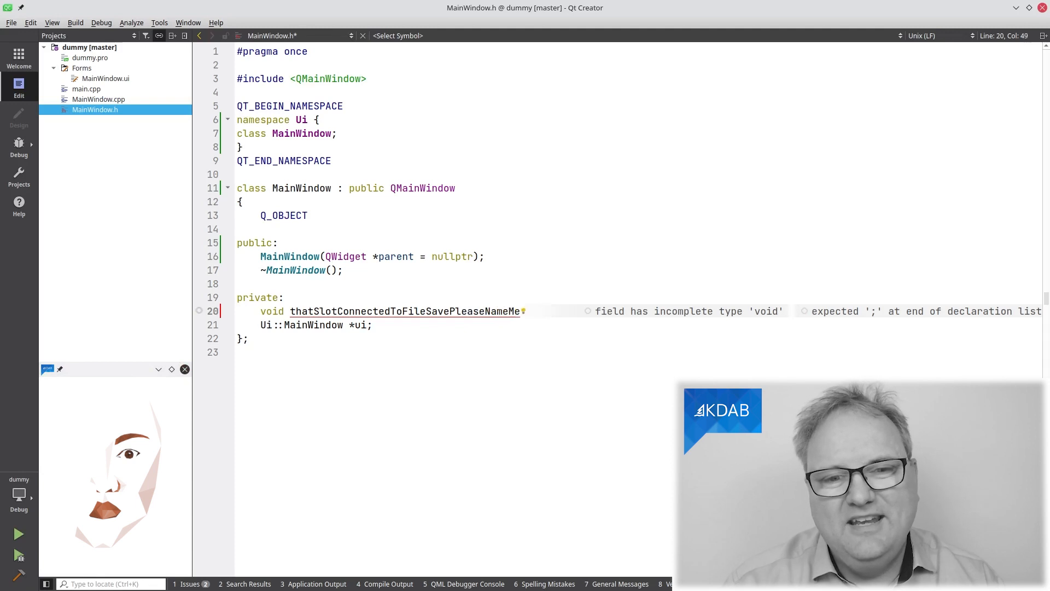
type("Better()")
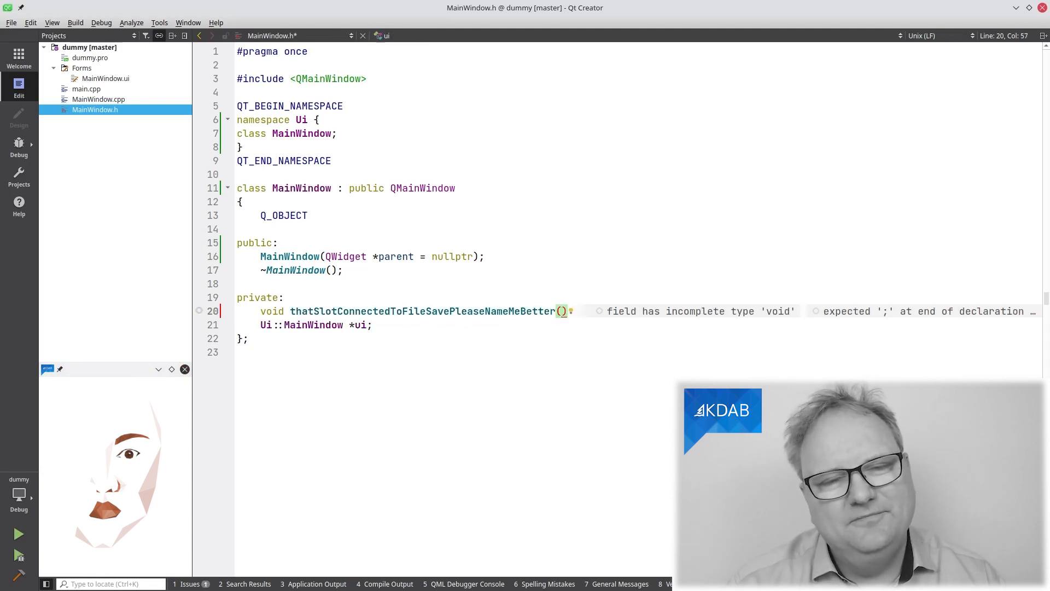
type(";")
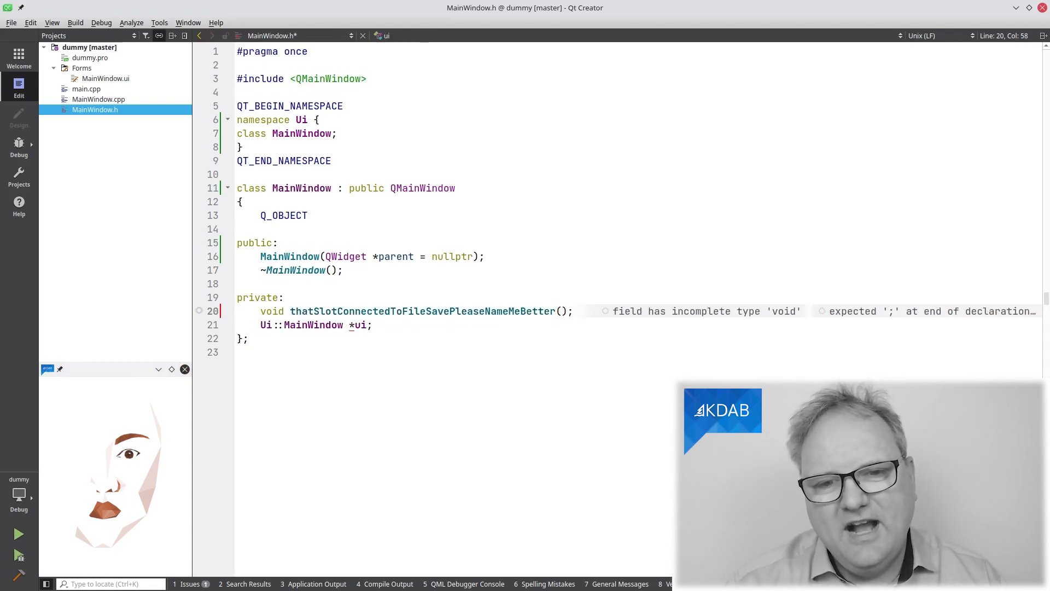
Step: In MainWindow.cpp, include QDebug and start qDebug() << "Hello Saving:" in the slot
left_click(99, 99)
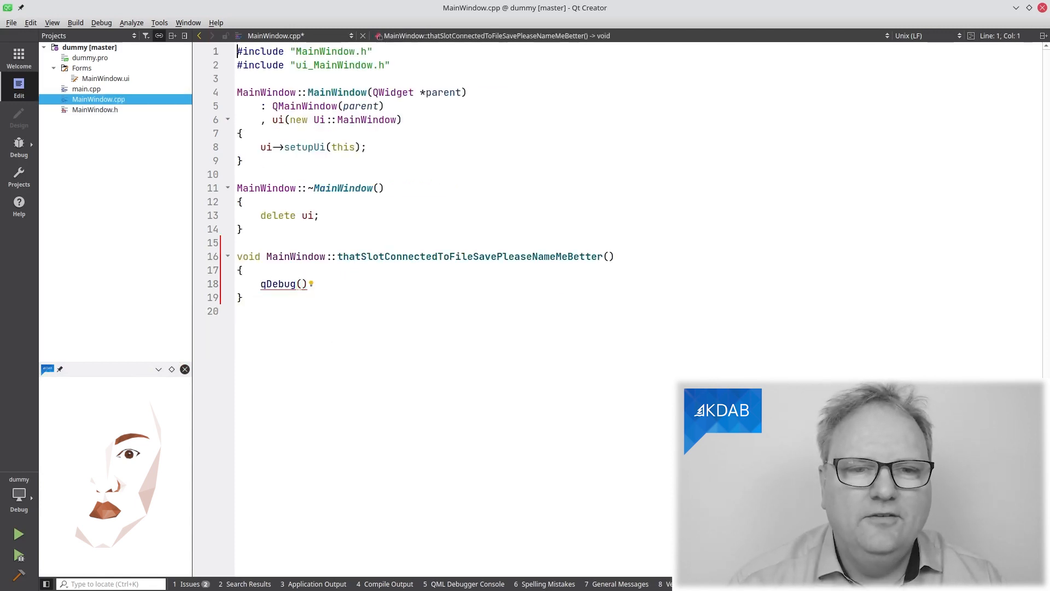
type("#include <QDebug>")
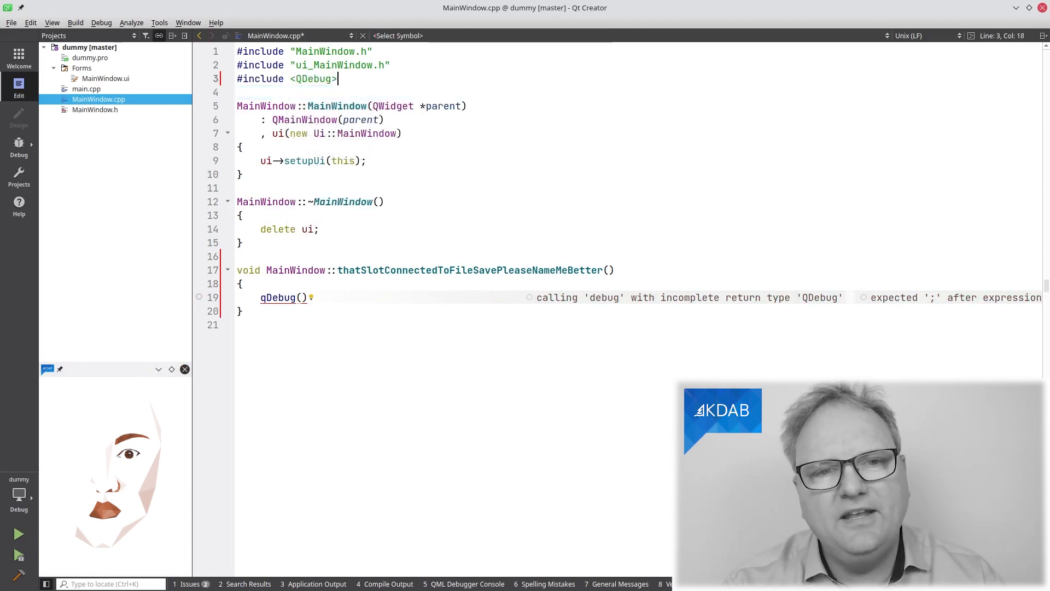
left_click(309, 298)
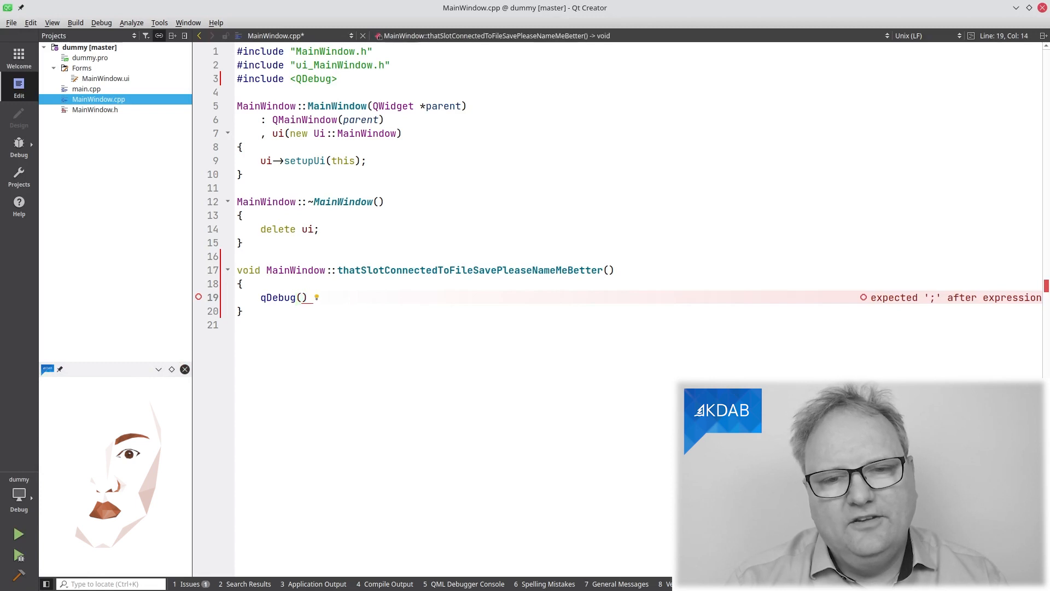
type("<<")
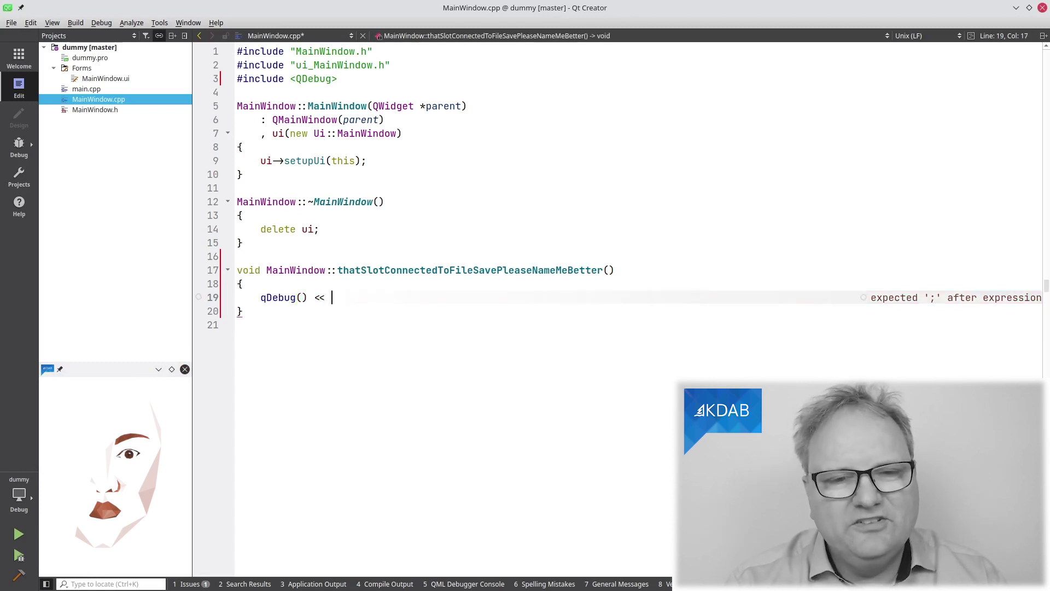
type("\"Hello\"")
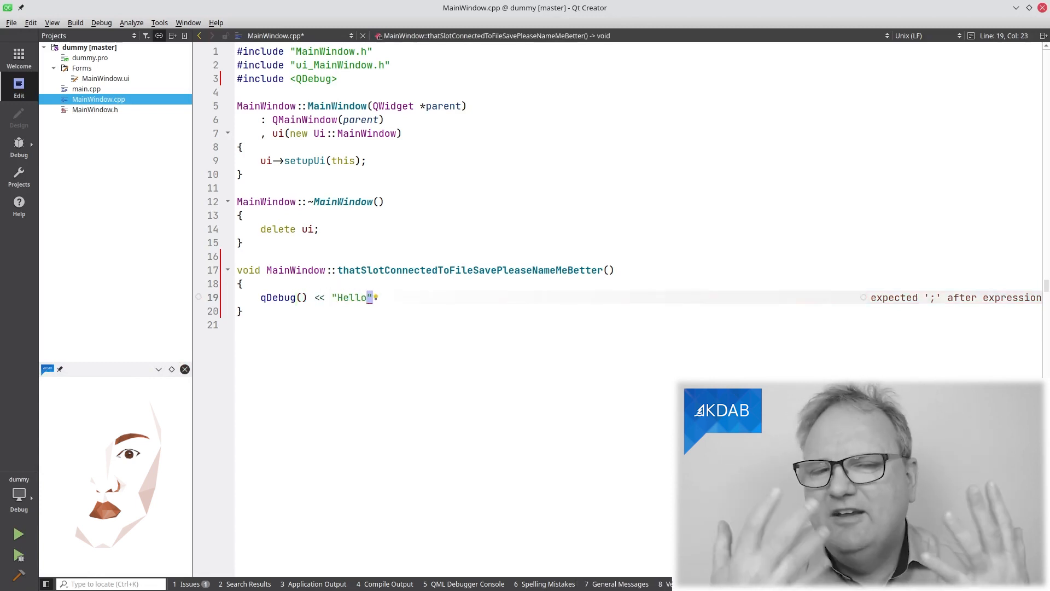
type("Sabving")
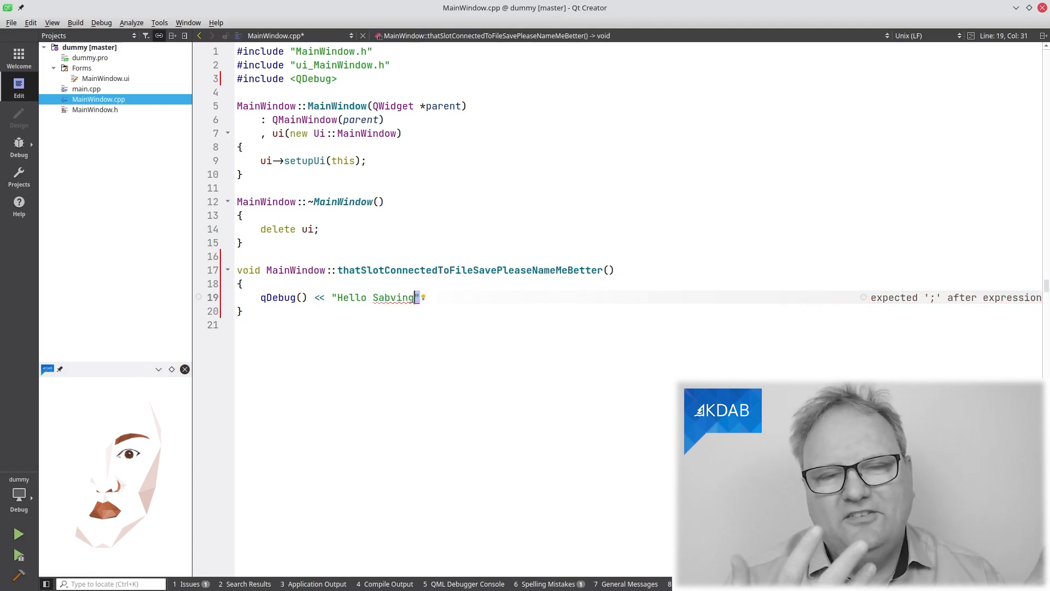
key("Backspace")
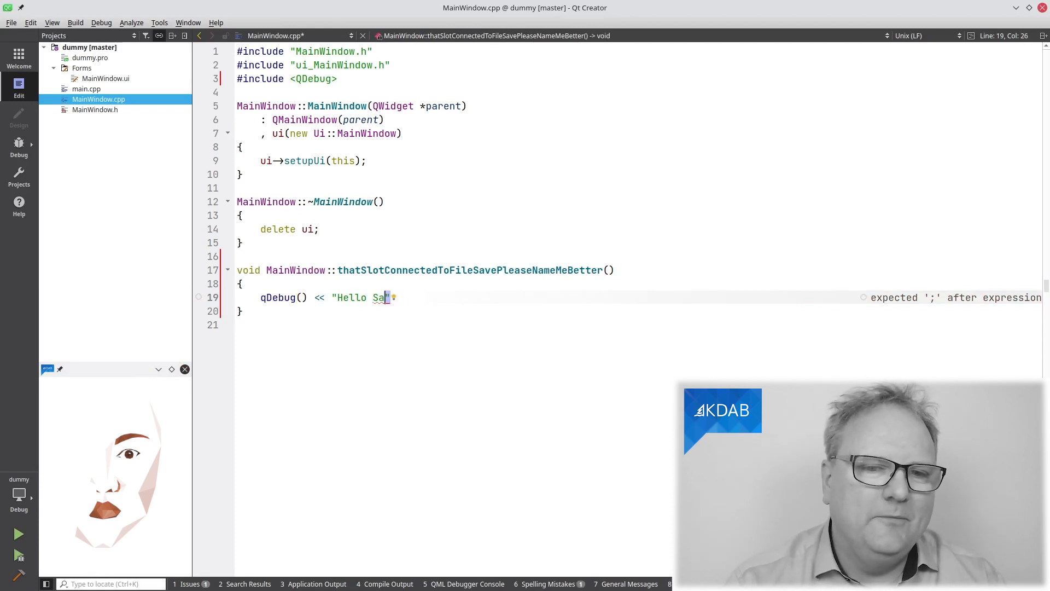
type("ving:\" <<")
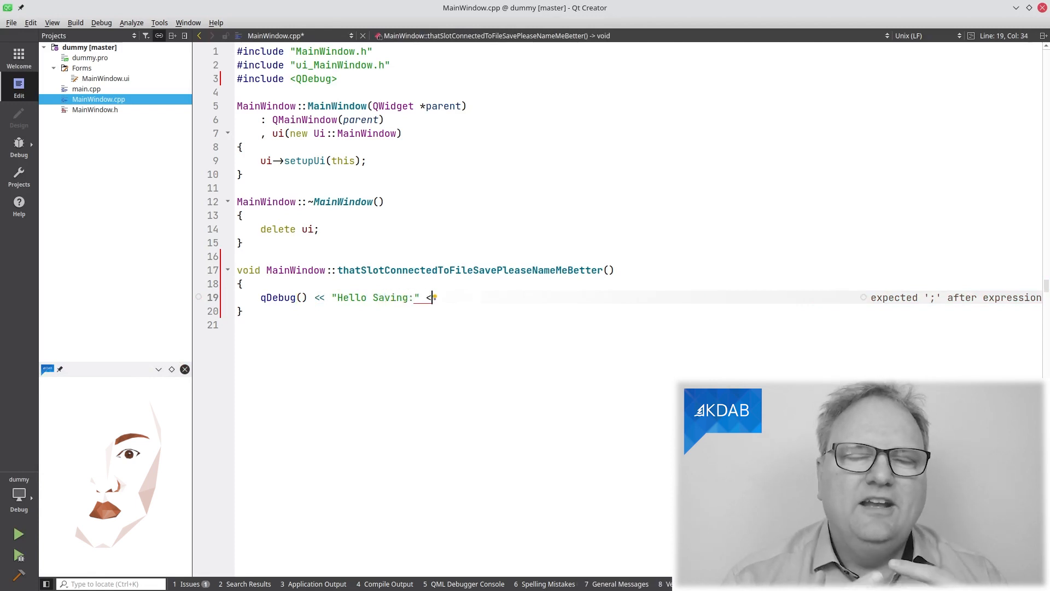
Step: Append ui->textEdit to the qDebug statement and add #include <QTextEdit>
type("< ui->")
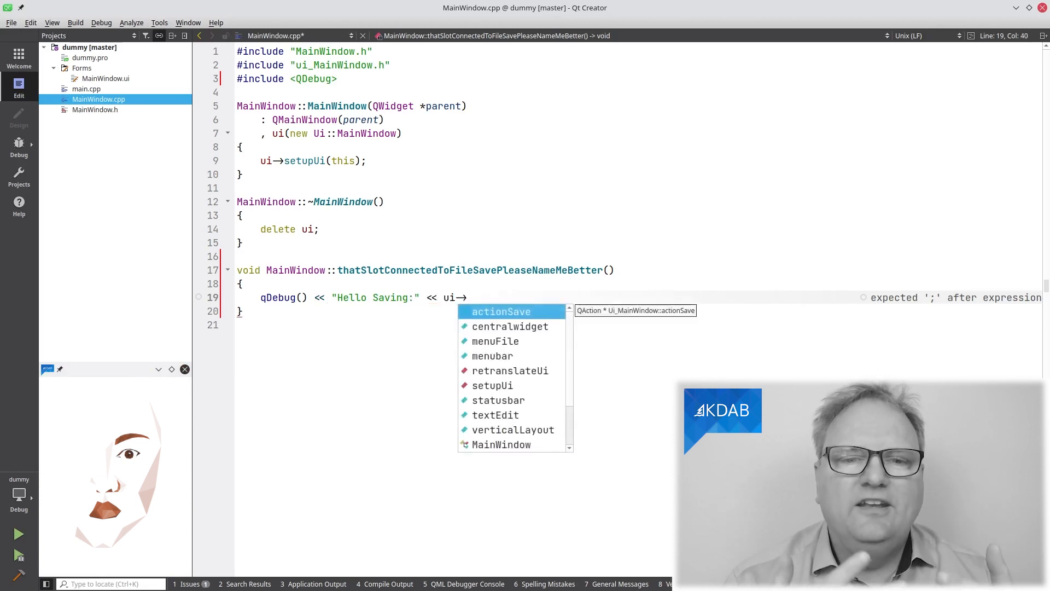
type("textEdit")
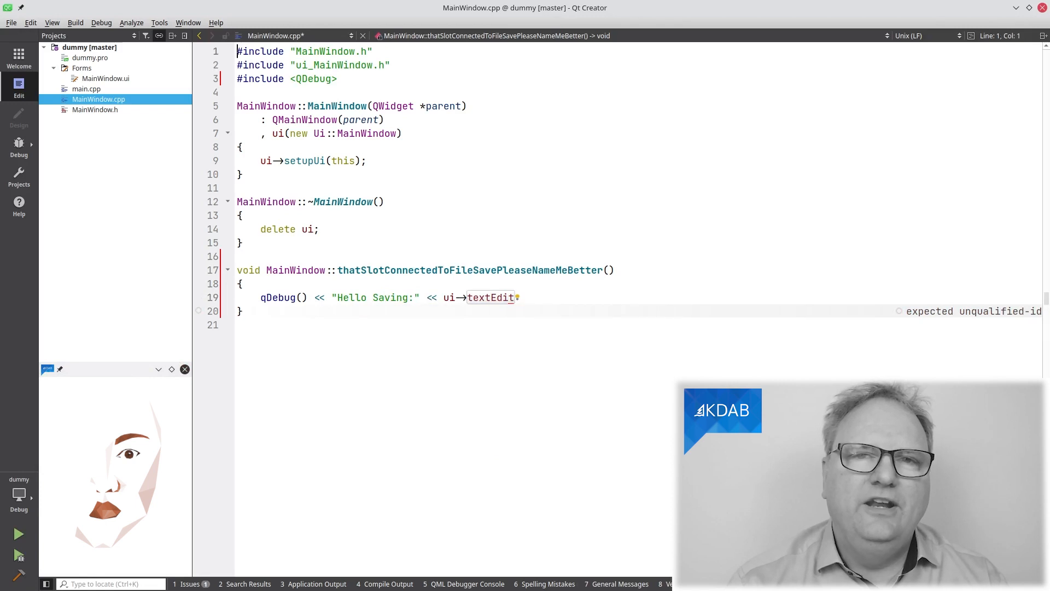
key("Return")
type("#include <Q")
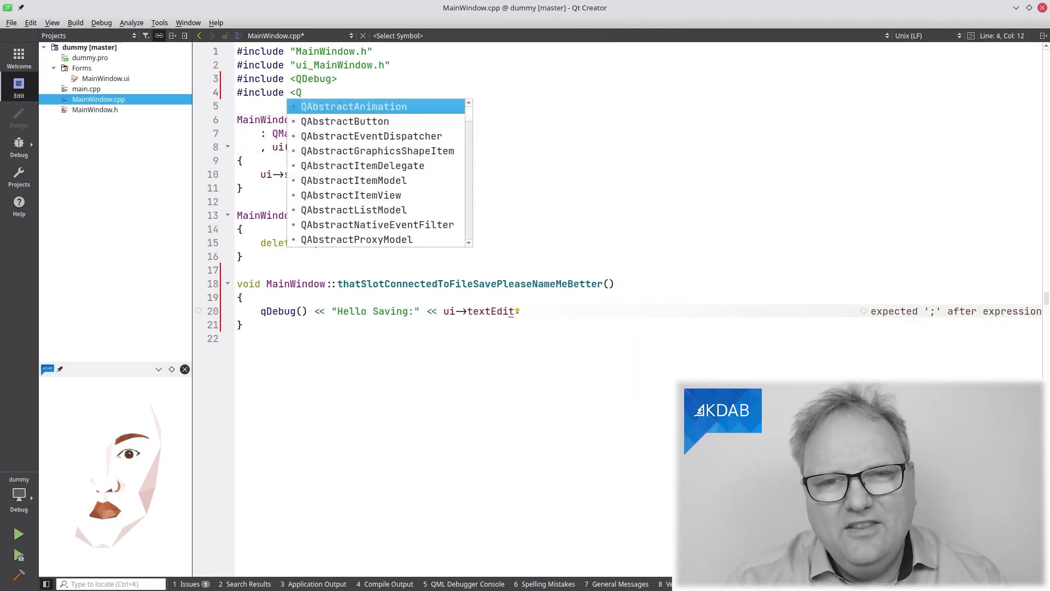
type("TextEdit>")
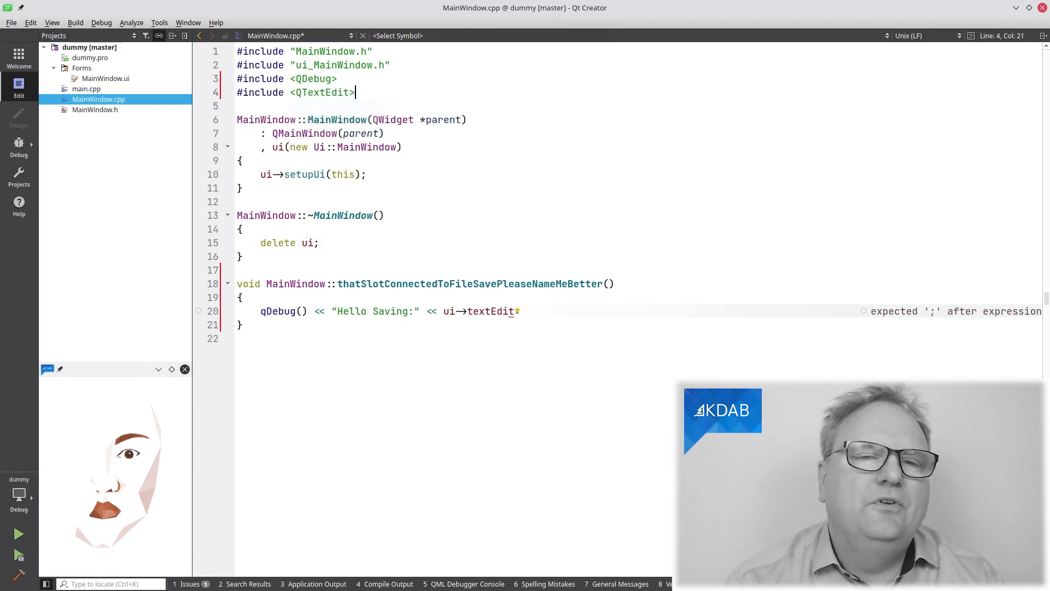
left_click(490, 311)
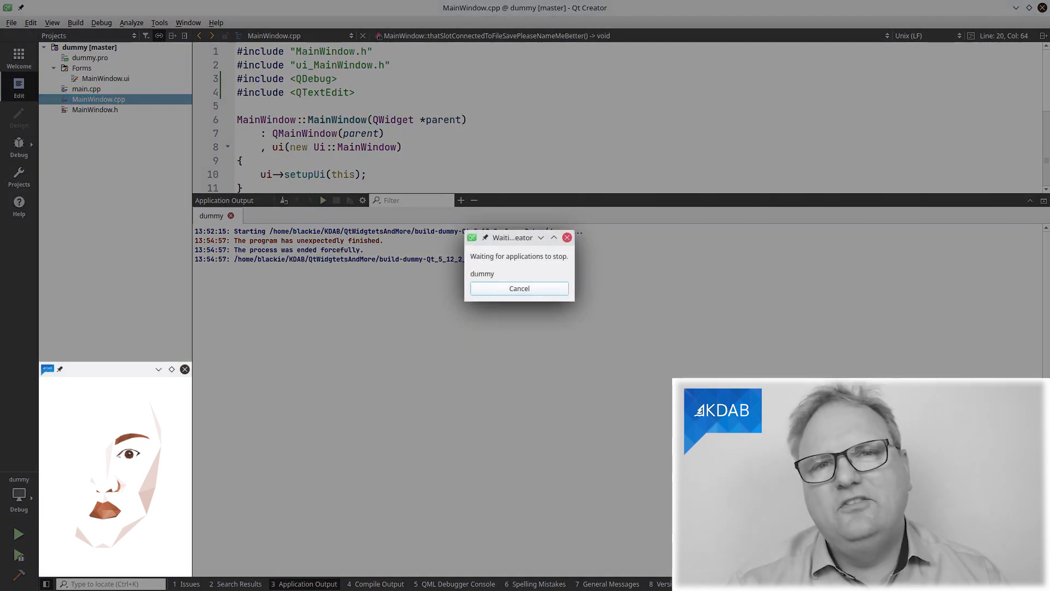
Step: Stop the previous app instance and trigger File > Save in the running dummy app
left_click(519, 288)
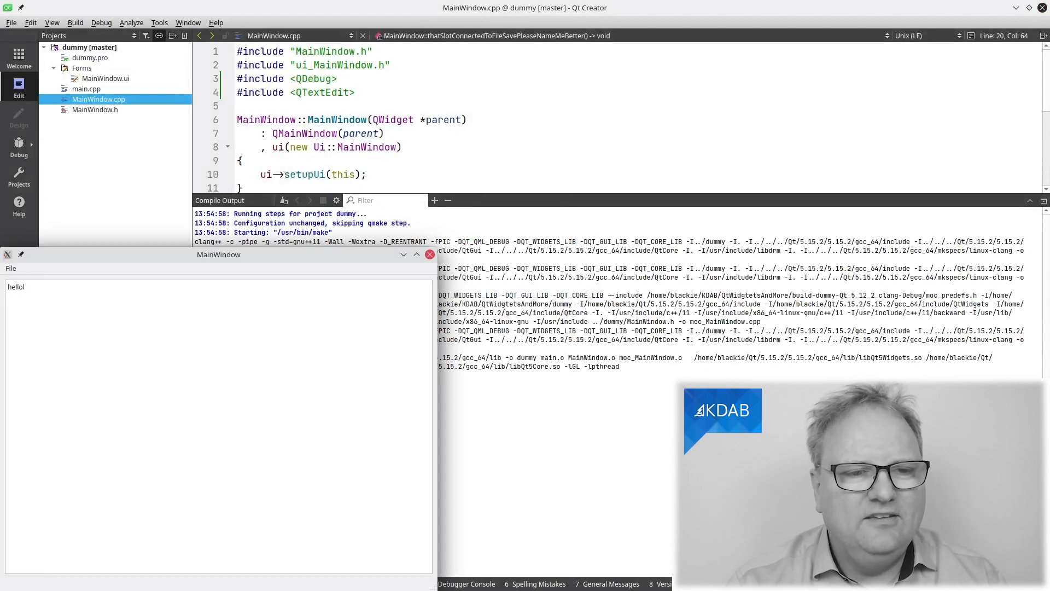
left_click(11, 268)
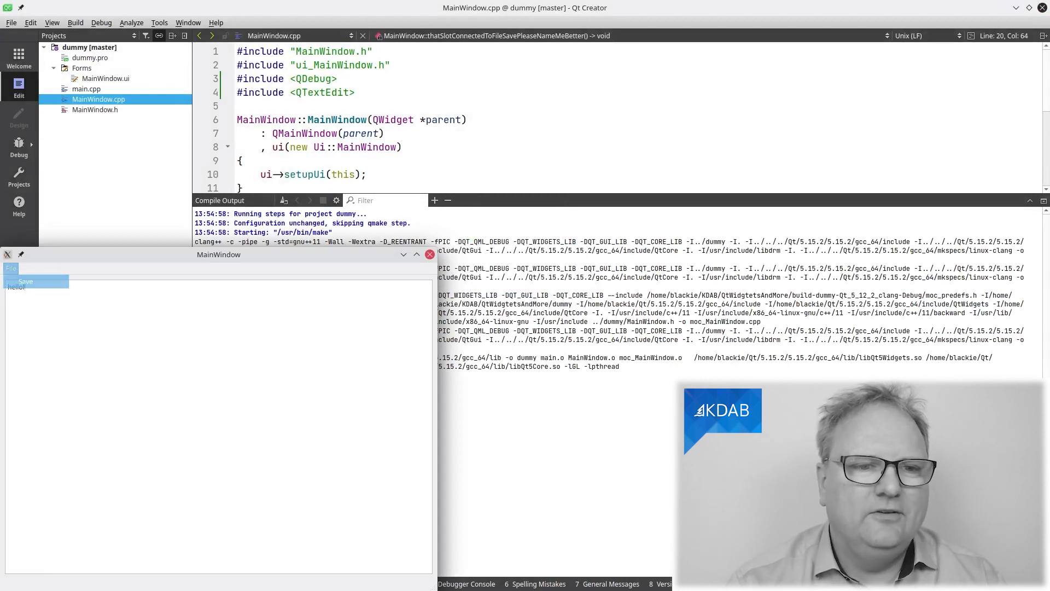
left_click(11, 268)
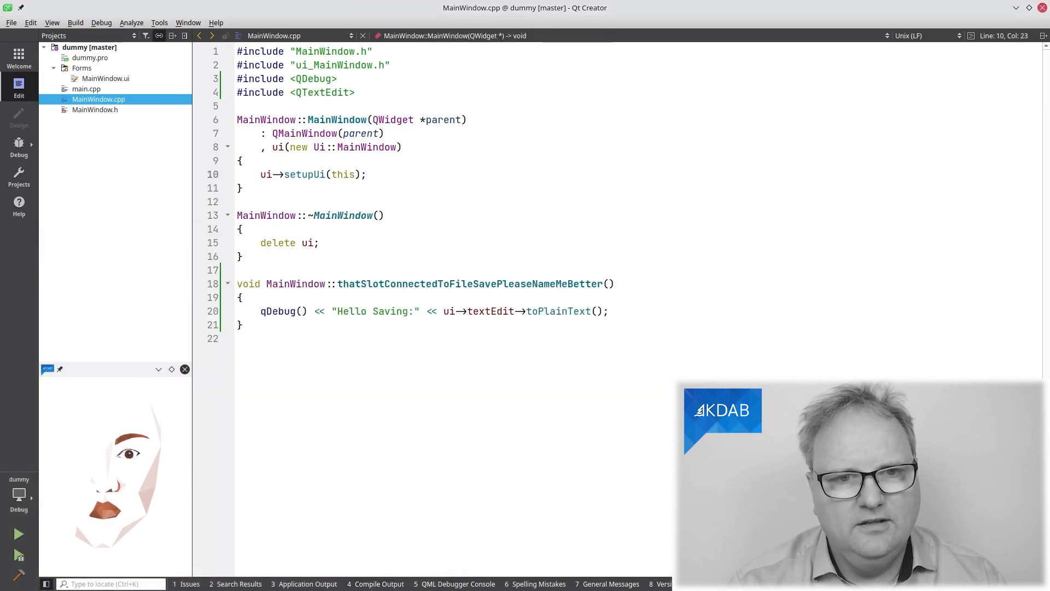
Step: Connect actionSave's QAction::triggered to MainWindow::thatSlotConnectedToFileSavePleaseNameMeBetter in the constructor
type("connect(ui→ac")
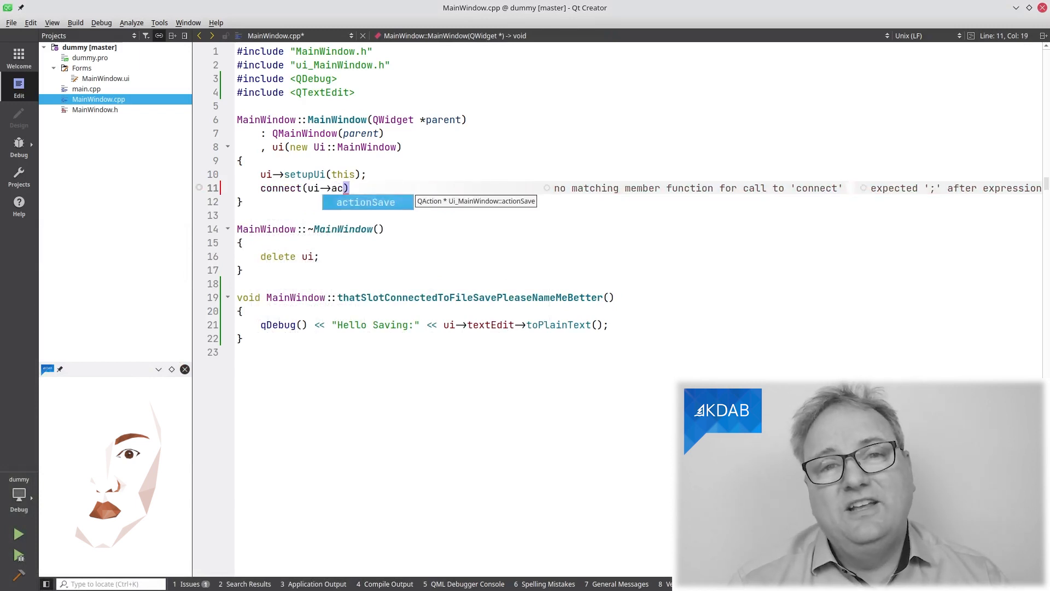
type("actionSave, &")
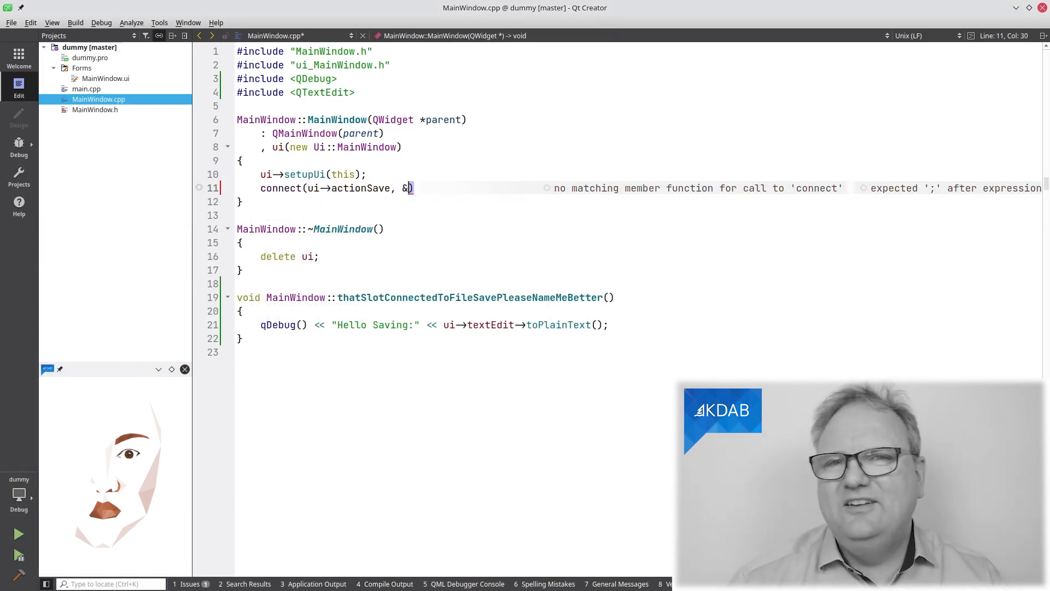
type("QAction::")
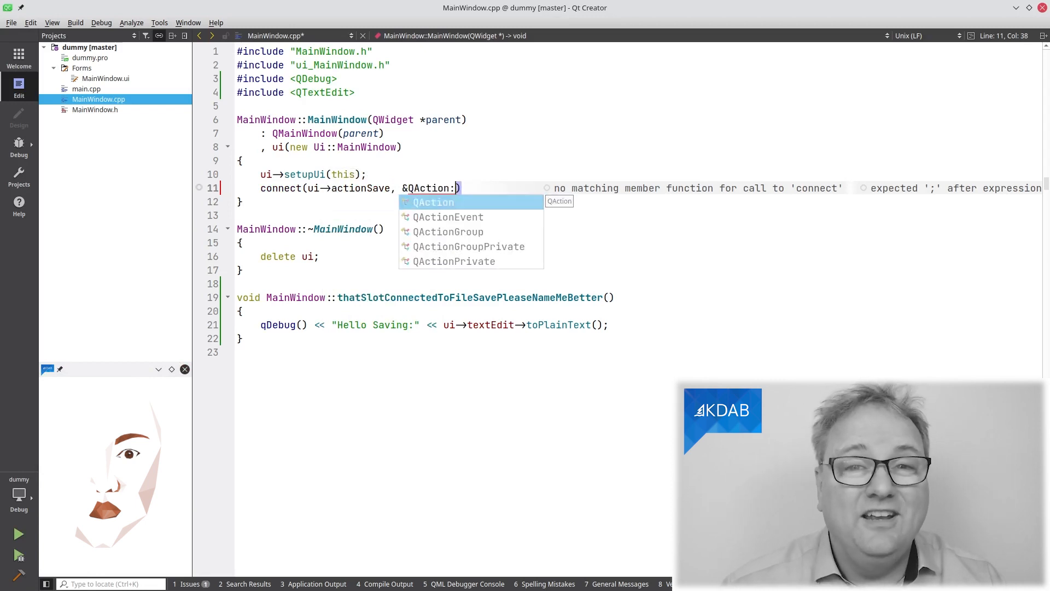
type(":triggered,")
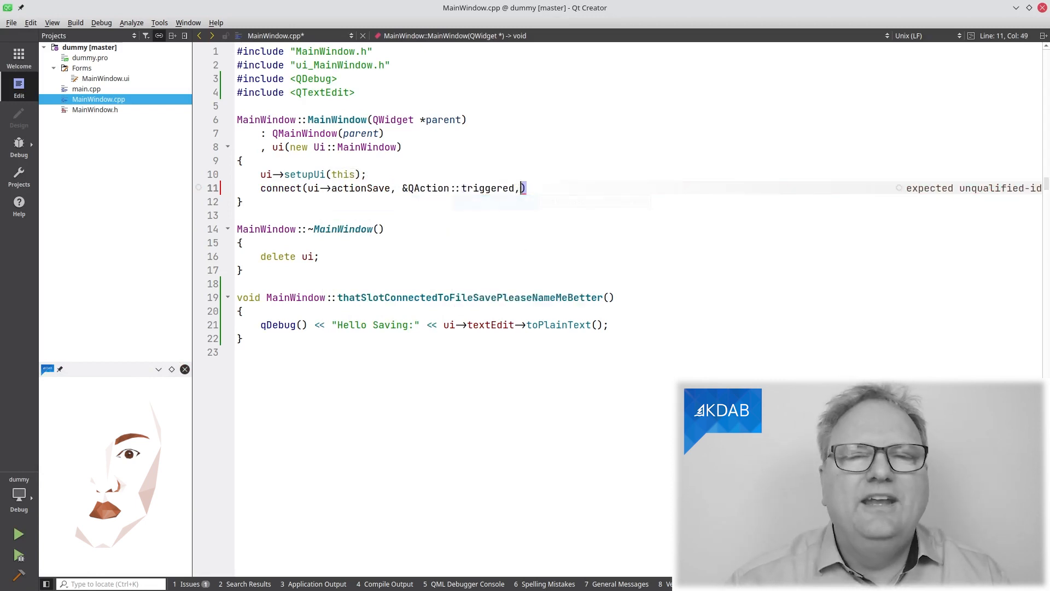
type("this,")
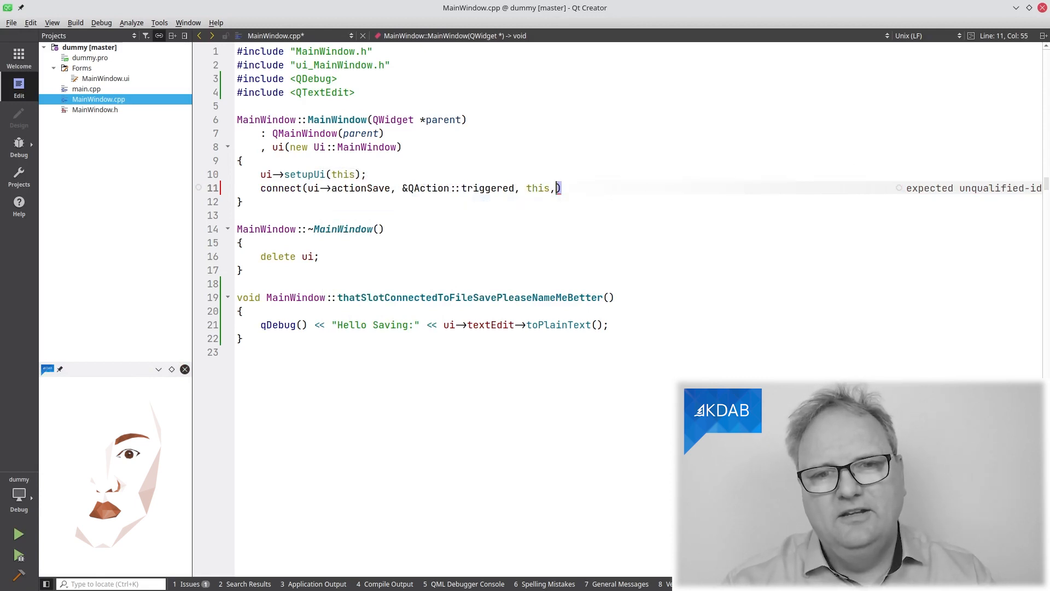
type("&MainWindow::thatSlotConnectedToFileSavePleaseNameMeBetter")
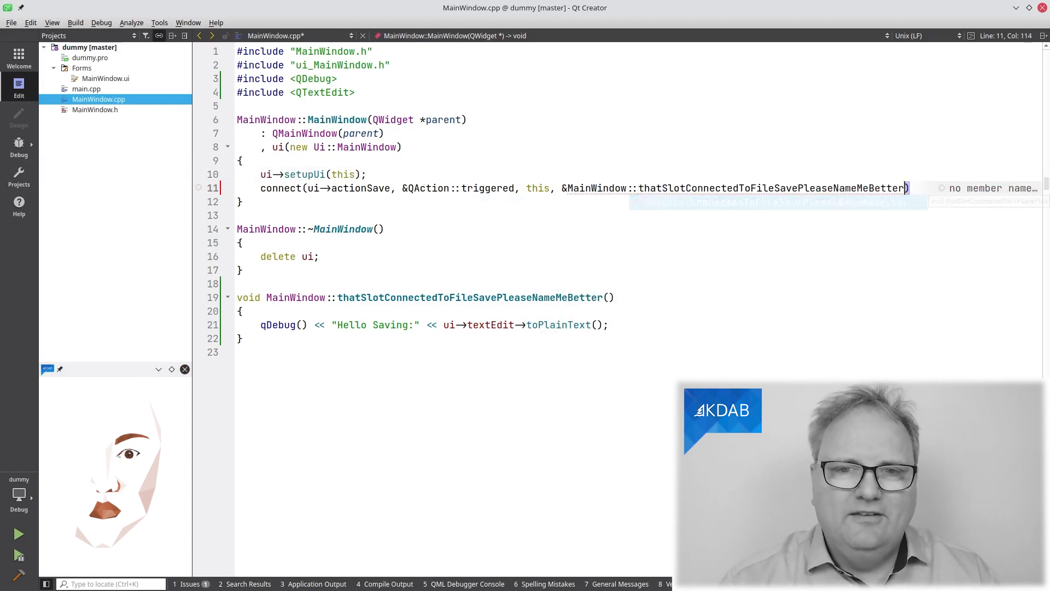
type(");")
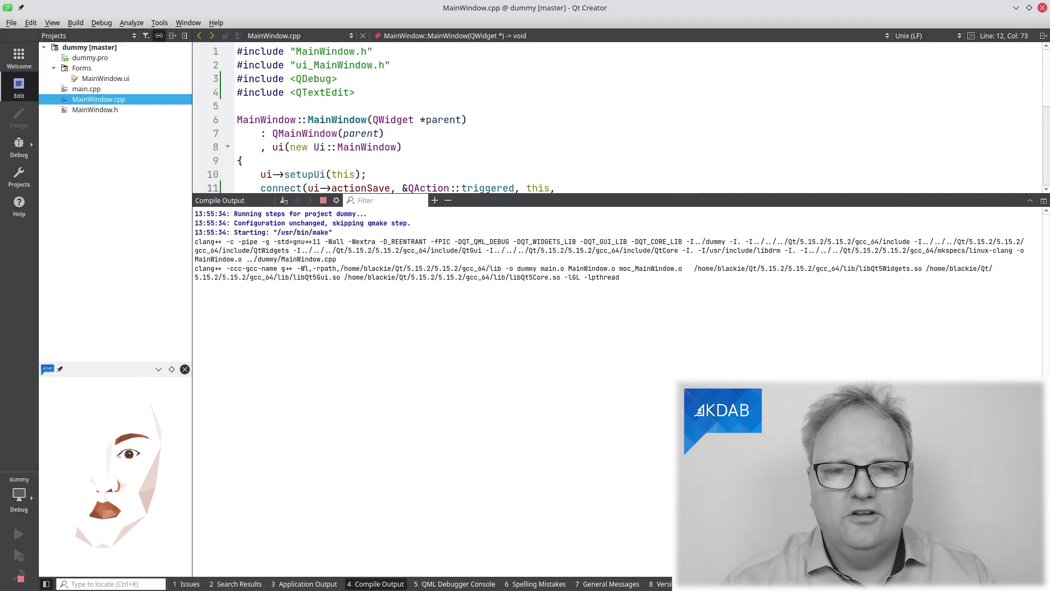
Step: Type 'hello' into the running dummy app's text edit
type("he")
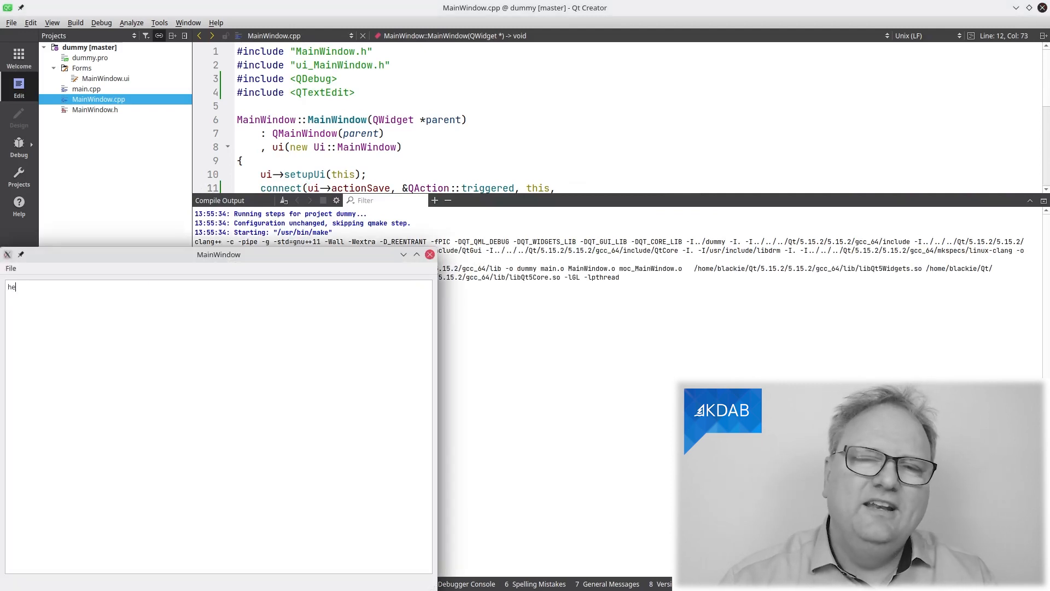
type("llo")
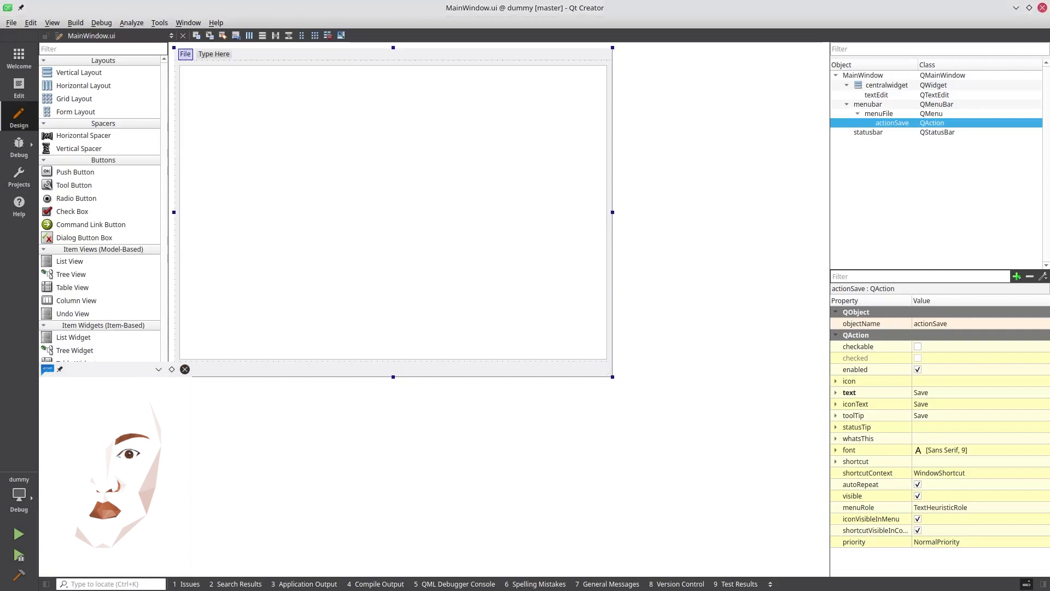
Step: Add a 'Load' item beneath Save in the form's File menu
left_click(184, 53)
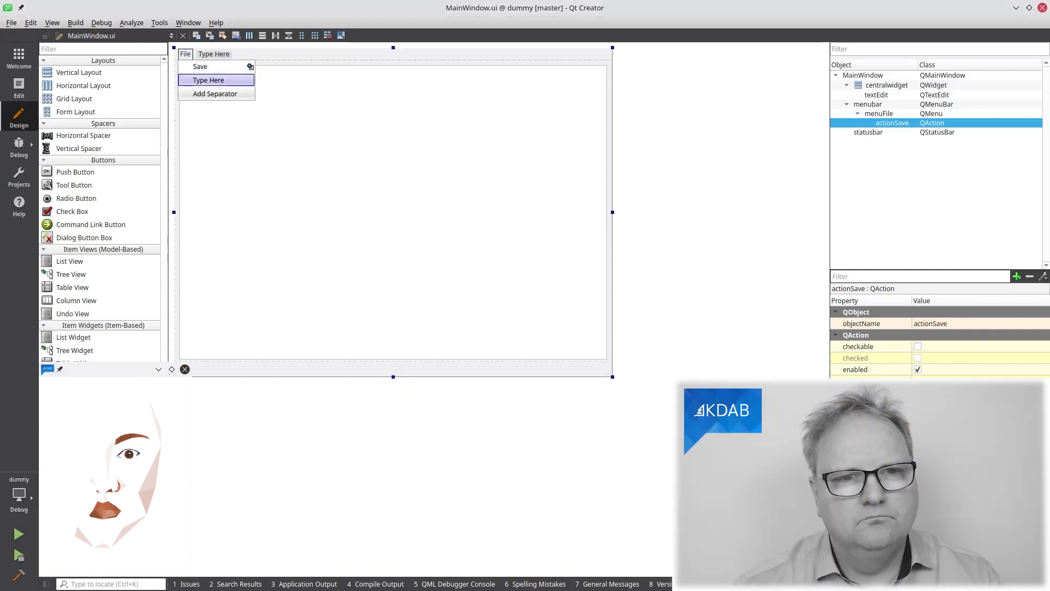
type("Load")
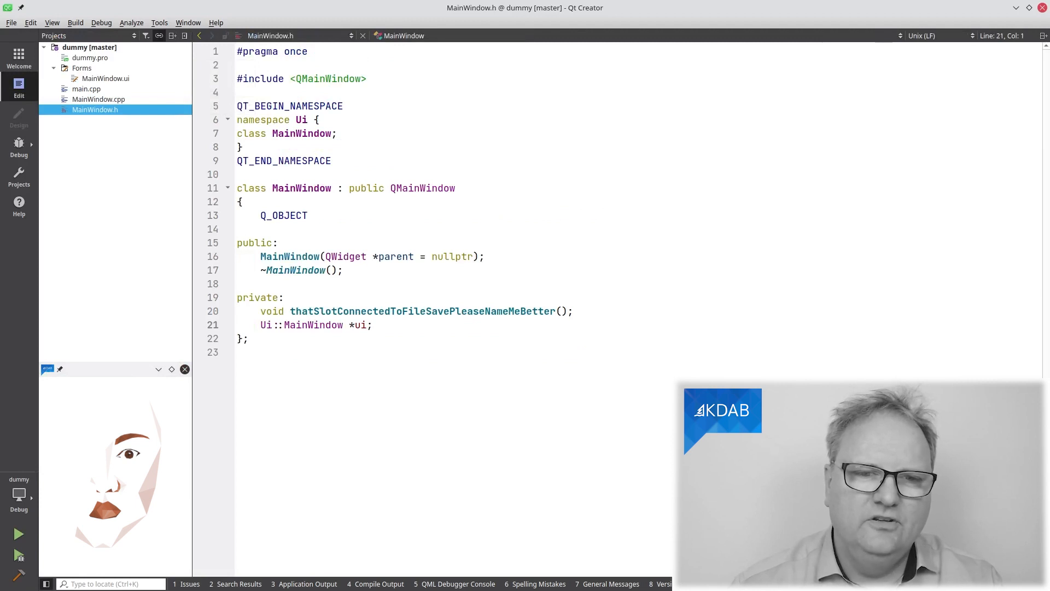
Step: Declare void slotLoad(), include QFileDialog, and connect actionLoad's triggered signal to an empty slotLoad
type("void slotLoad")
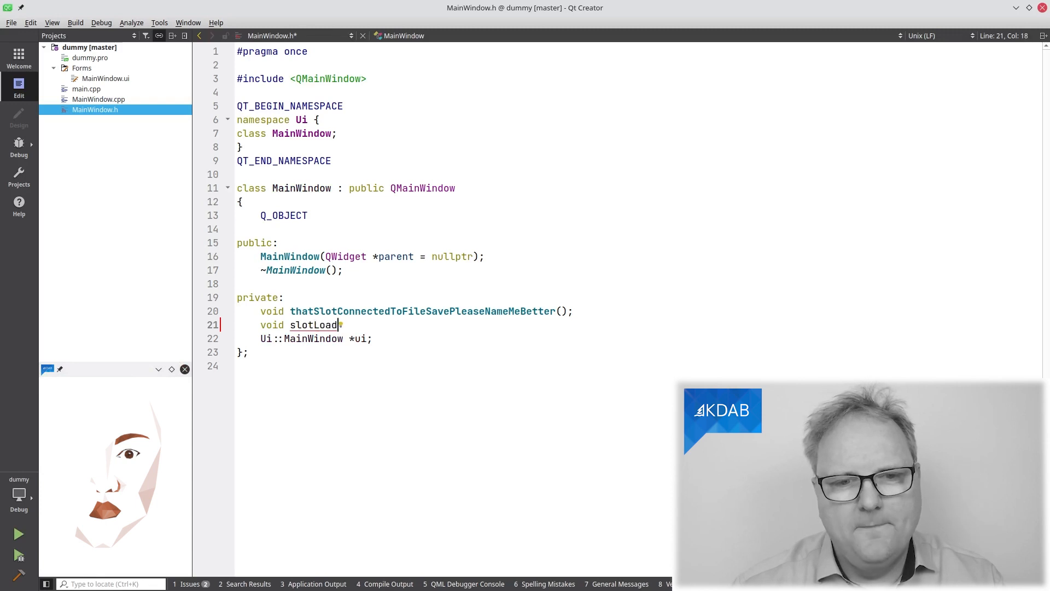
left_click(98, 99)
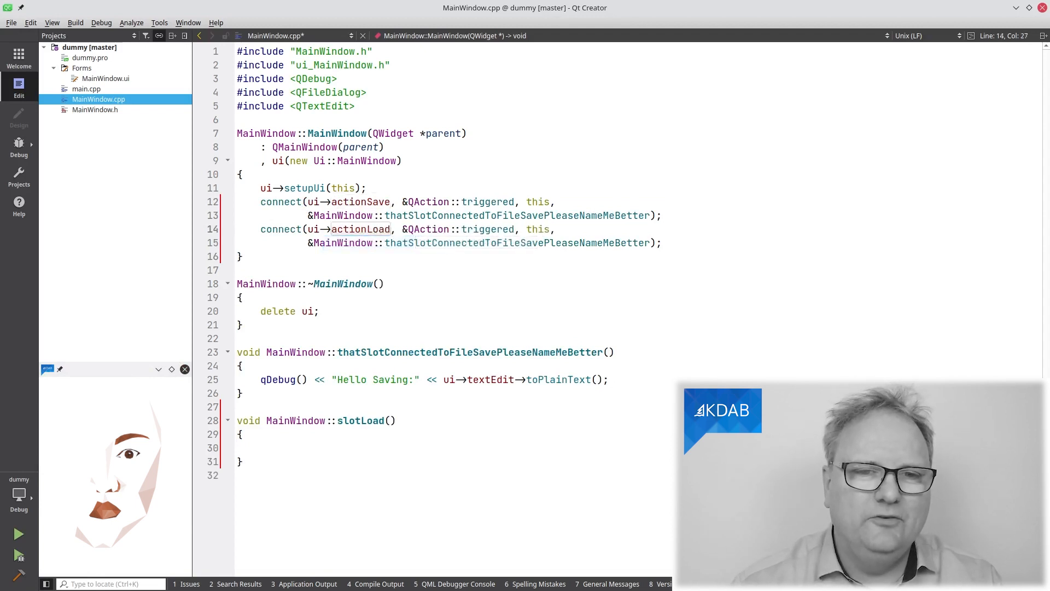
double_click(516, 242)
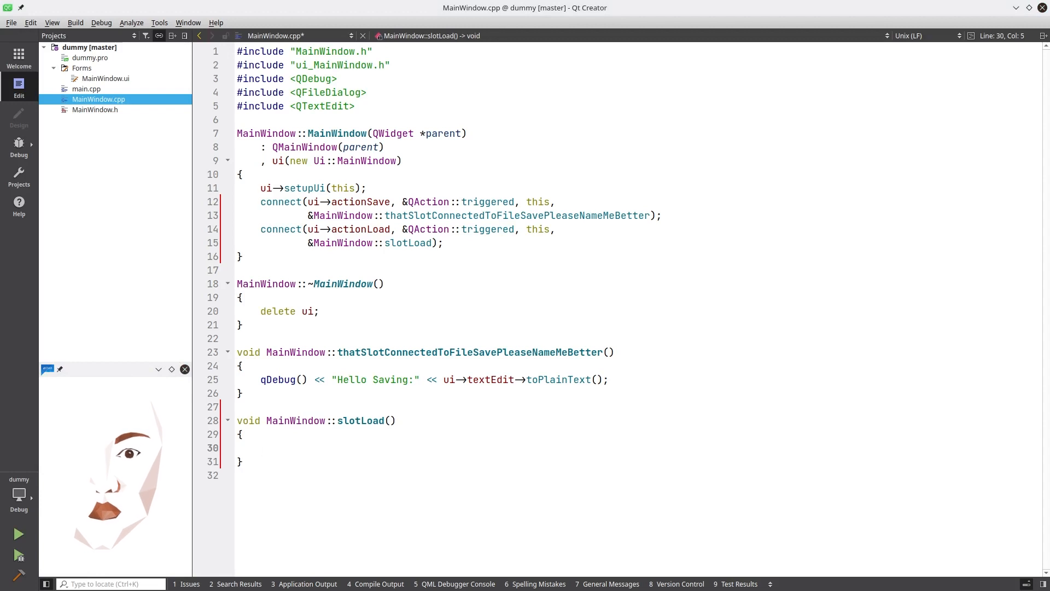
Step: Write const auto fileName = QFileDialog::getOpenFileName(this, "A filename please") in slotLoad
type("const auot")
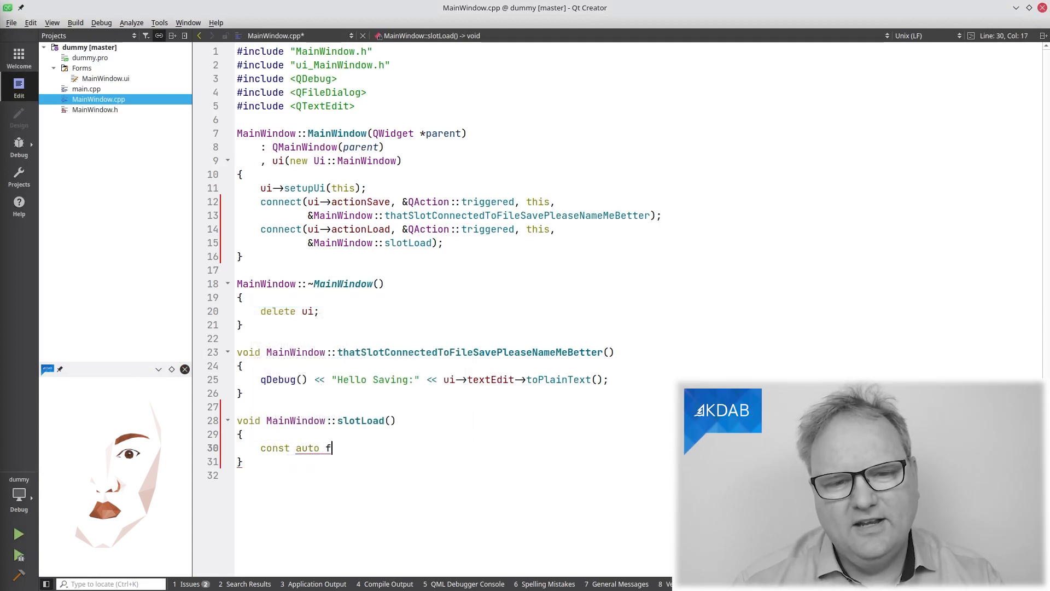
type("ileName =")
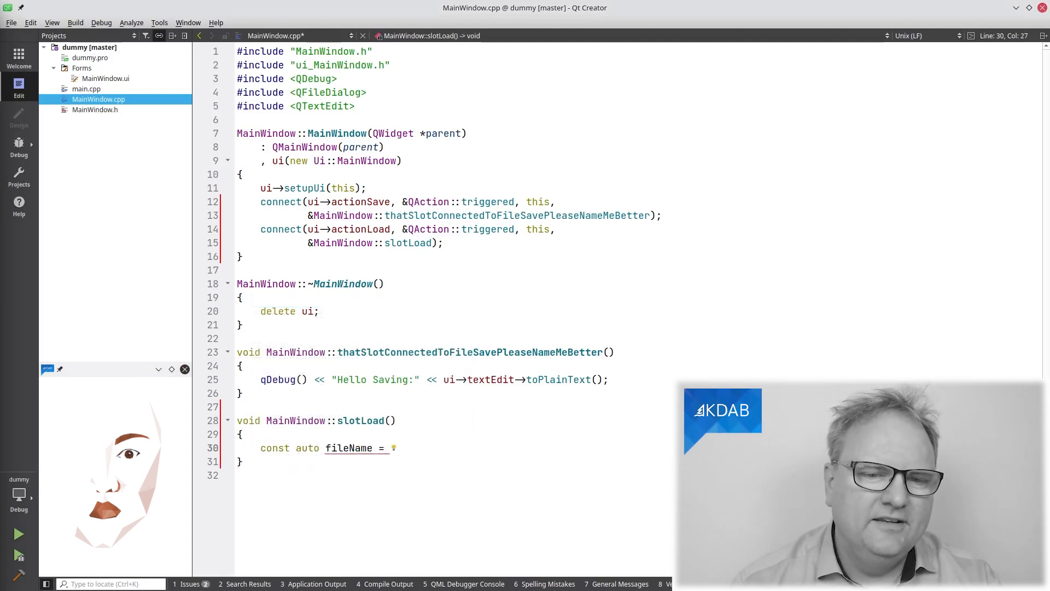
type("QFi")
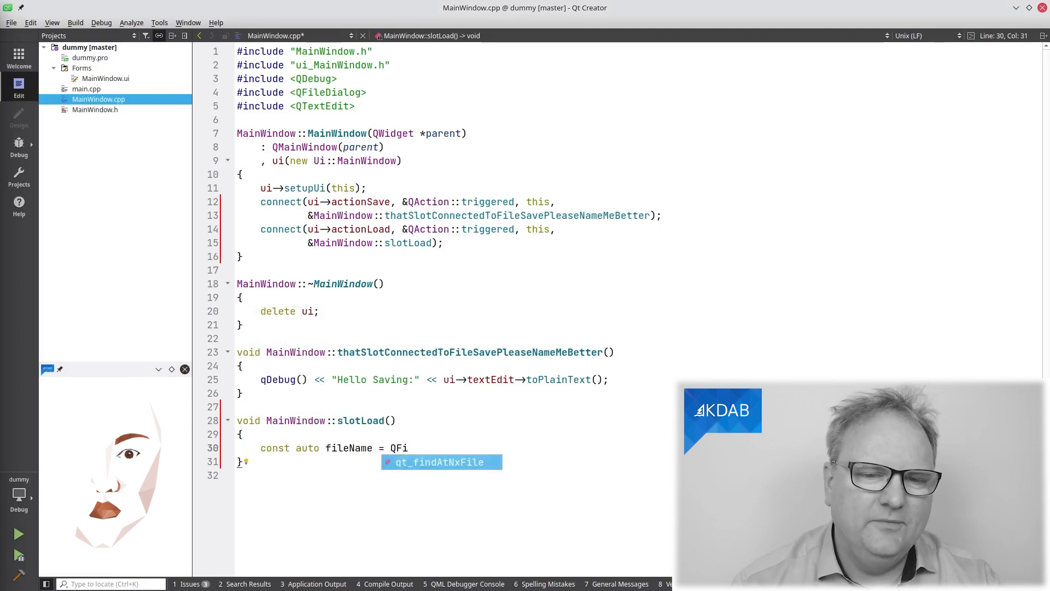
type("le")
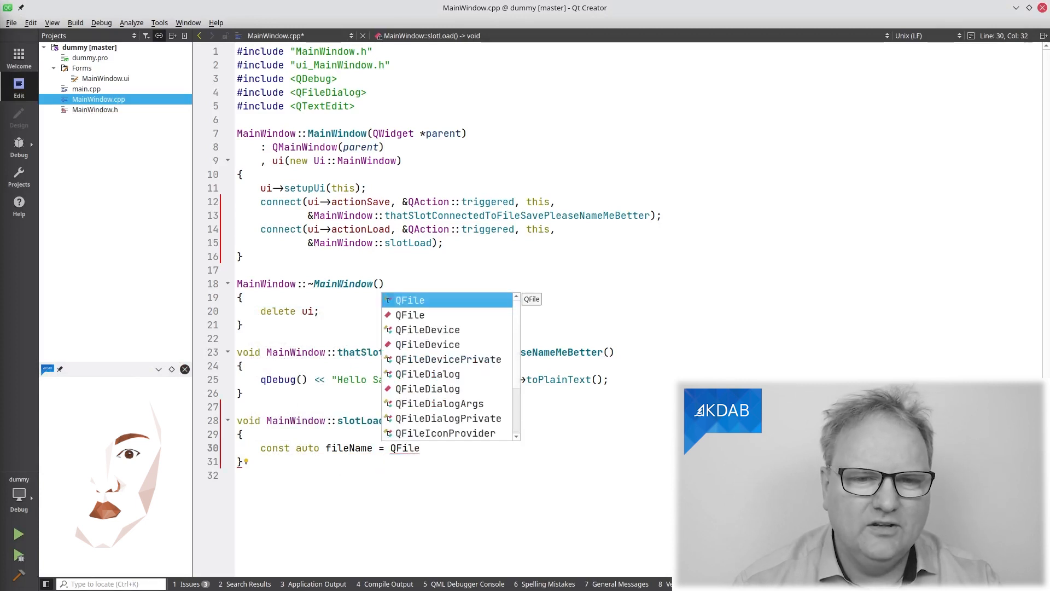
type("Devi")
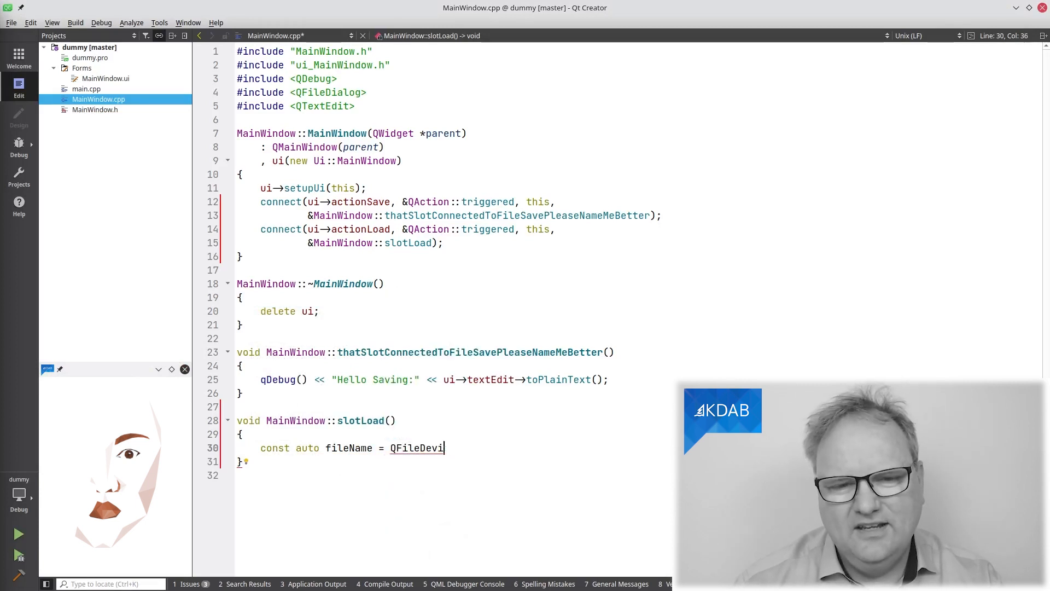
type("alog")
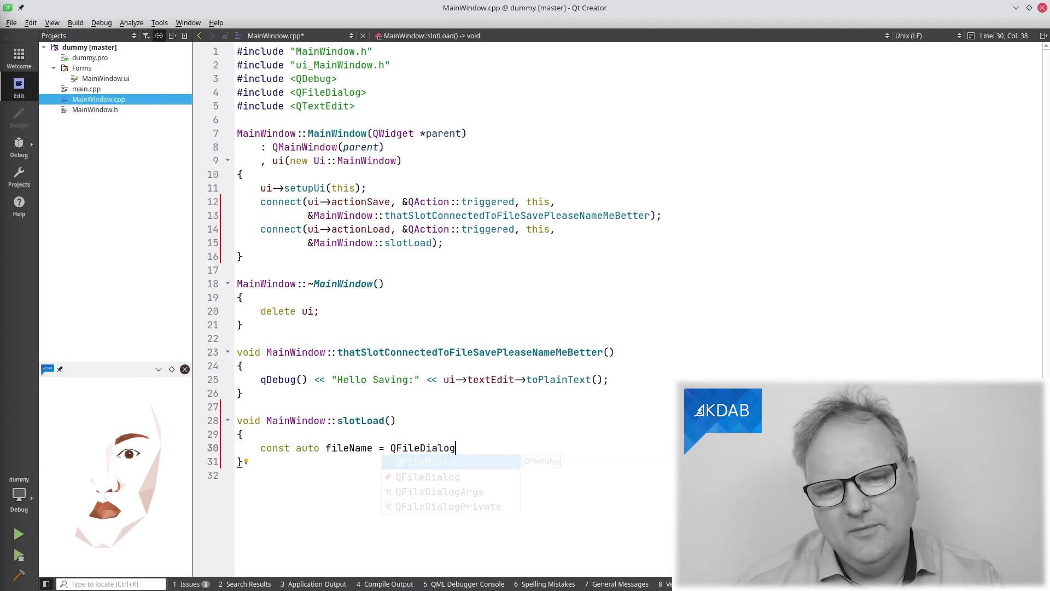
type("::getOpenFileName(")
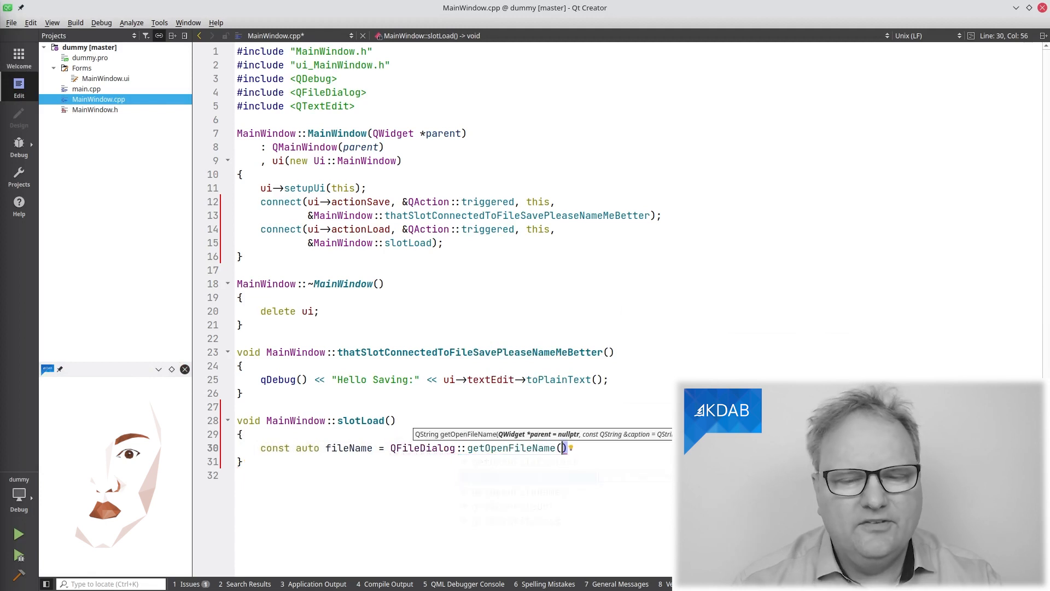
type("this,")
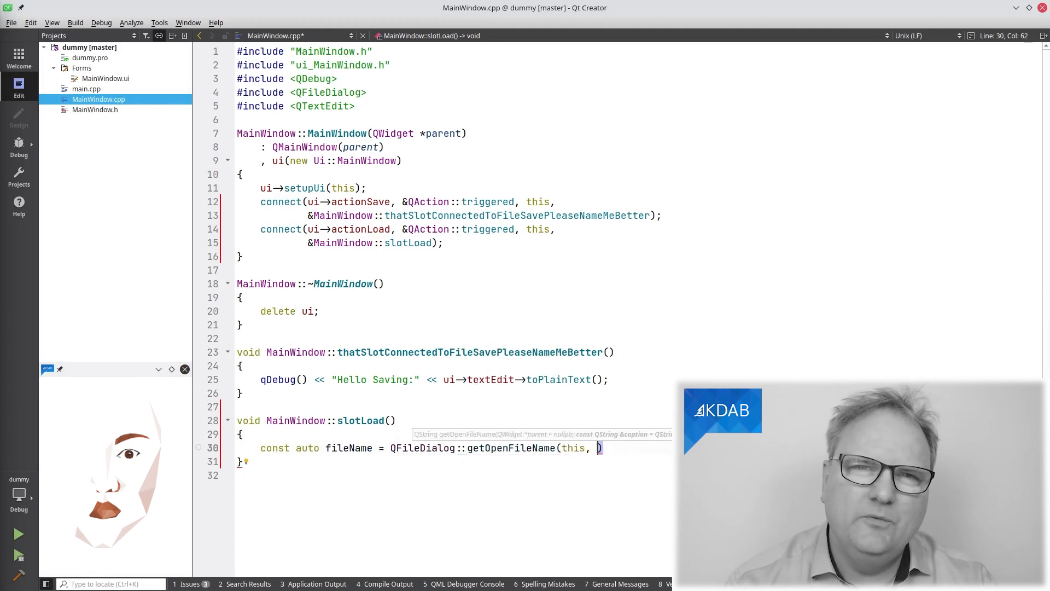
type("\"A filename please")
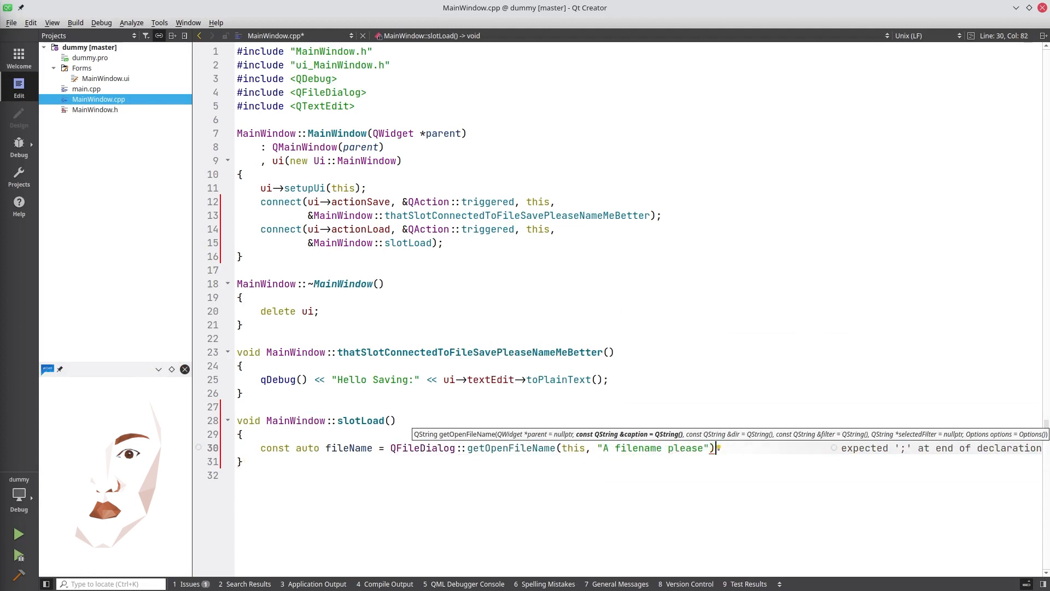
key("Return")
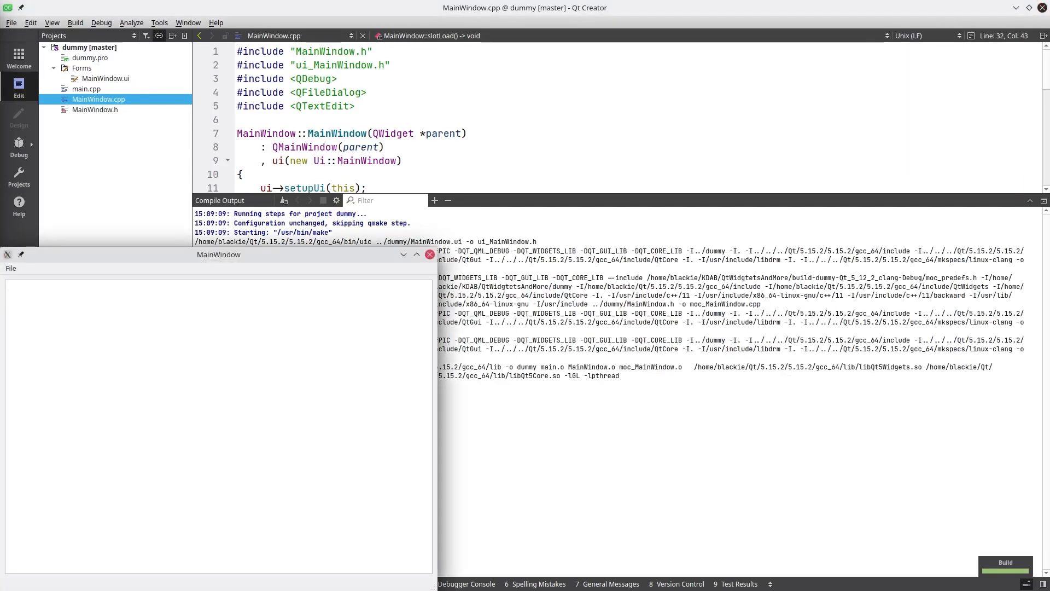
Step: In the running app, use File > Load to open the dummy file, showing ELF
left_click(10, 268)
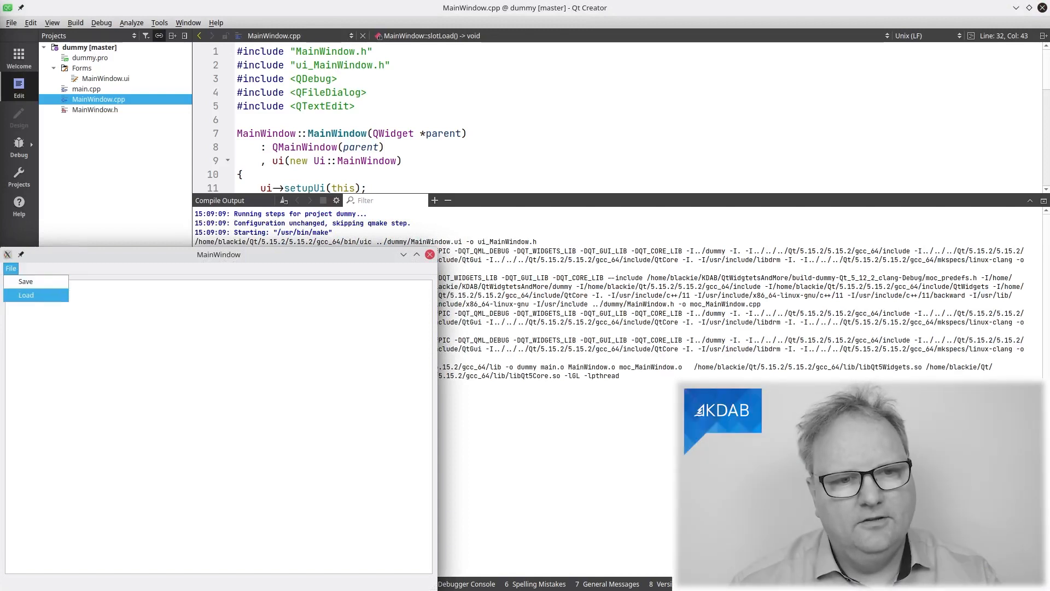
left_click(26, 295)
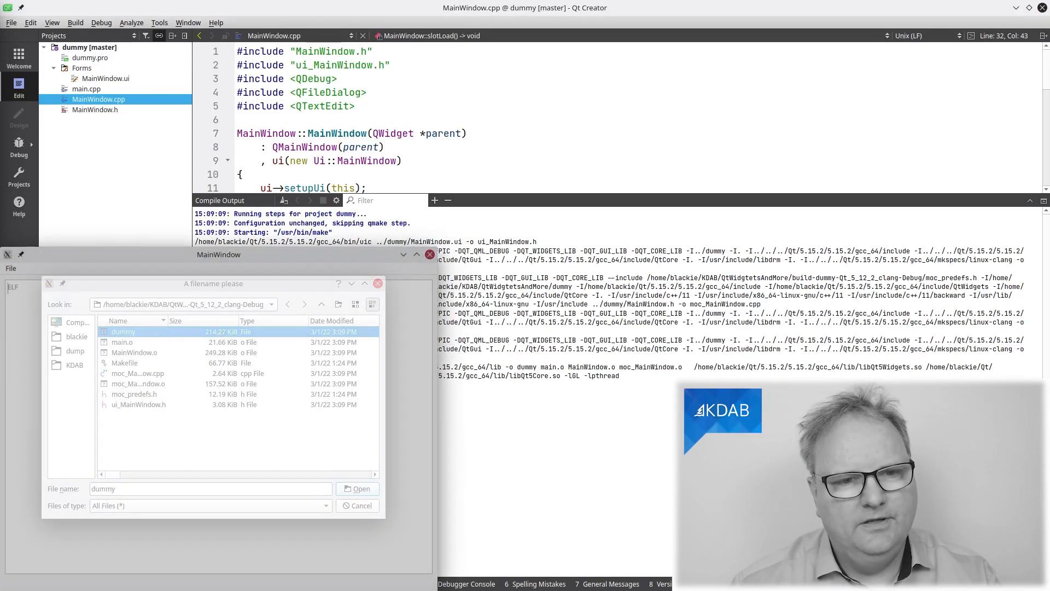
left_click(357, 488)
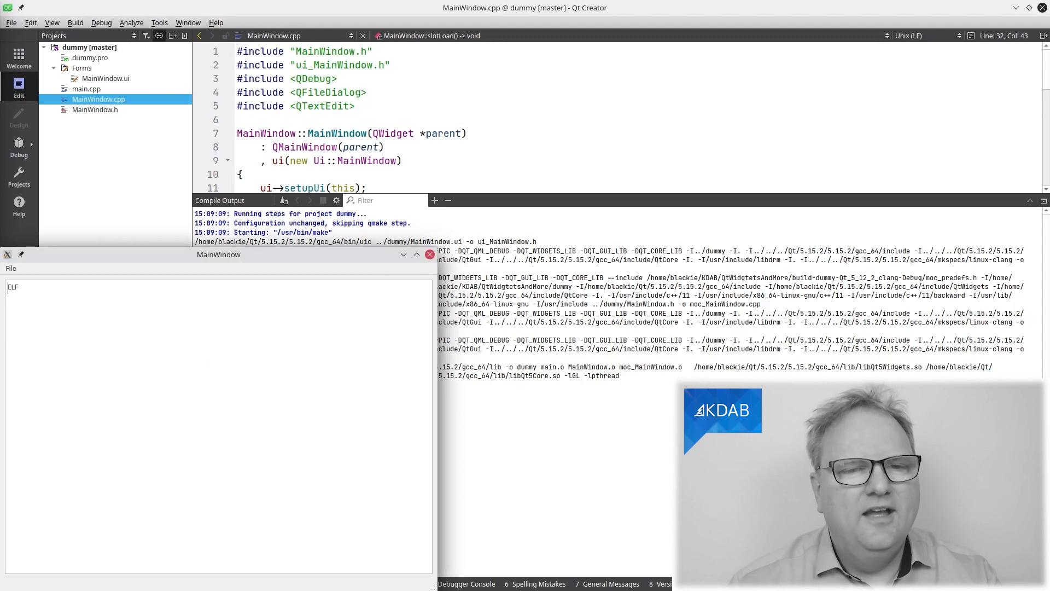